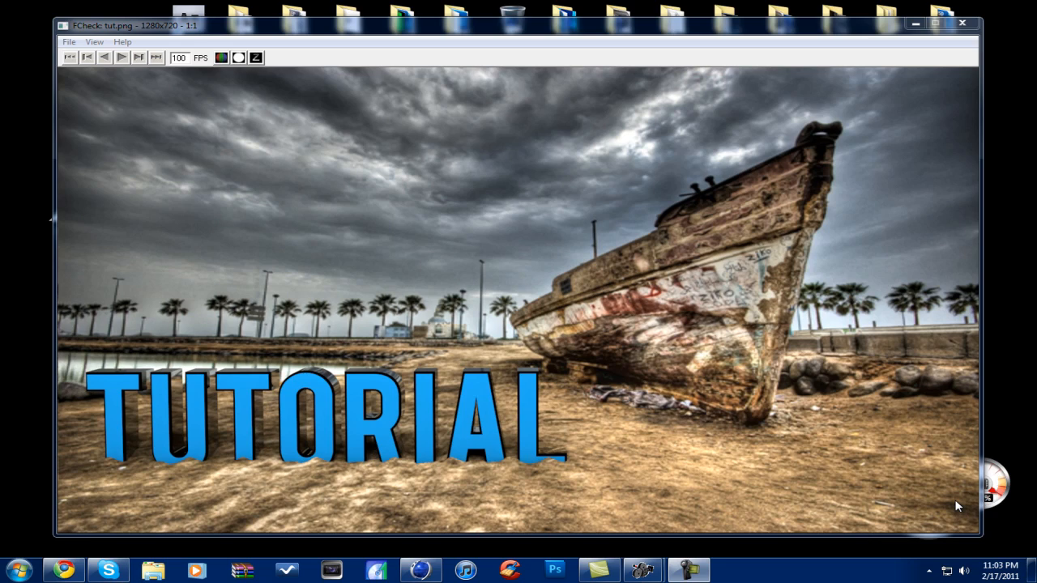
mouse_move(965, 506)
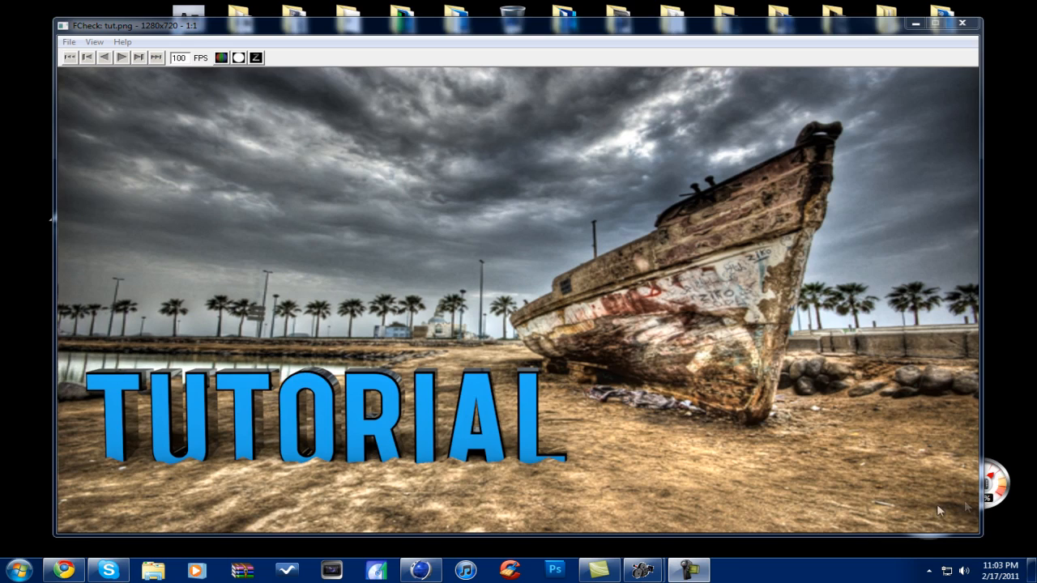
mouse_move(331, 422)
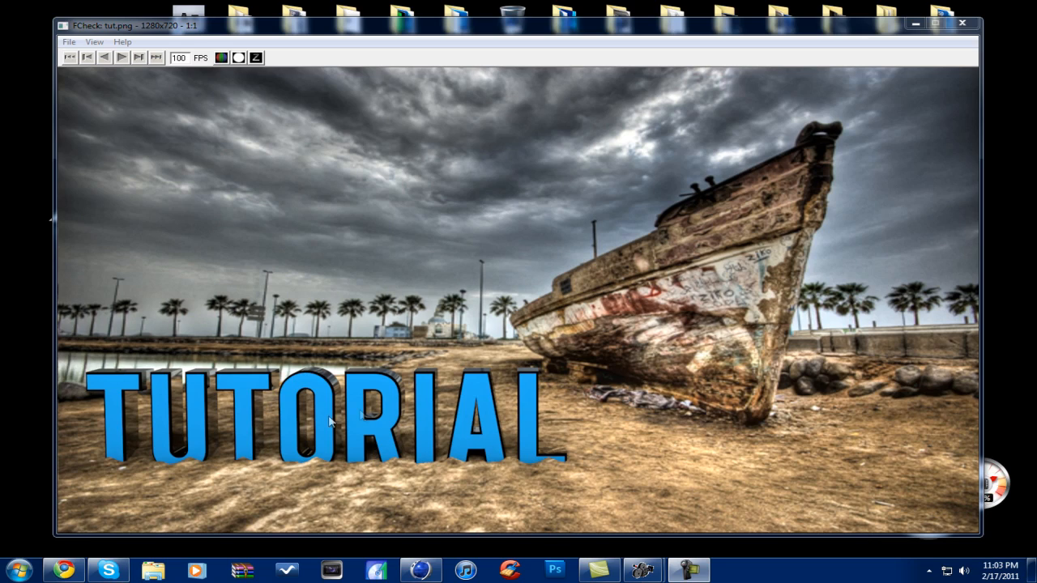
mouse_move(249, 478)
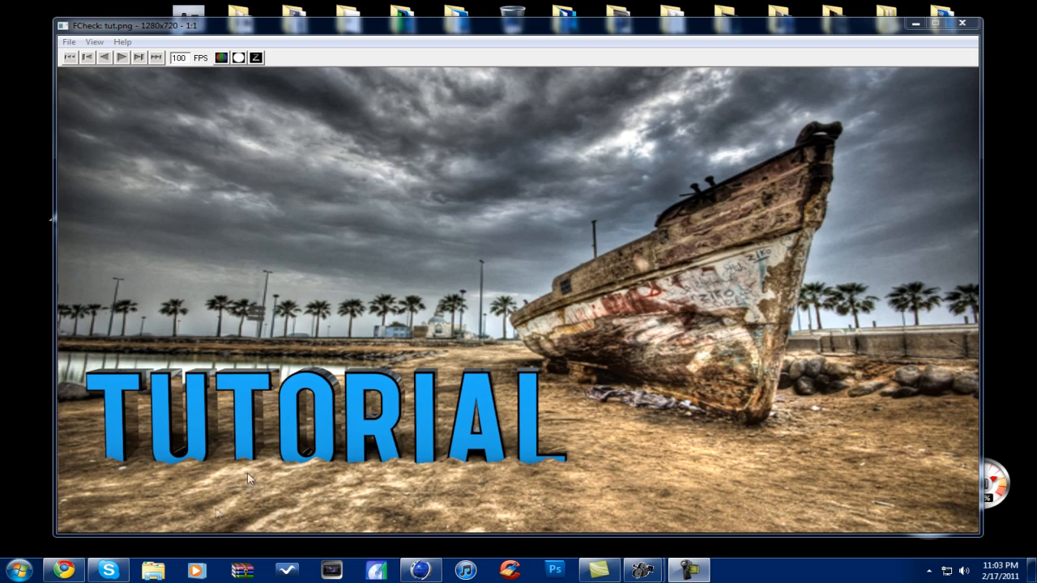
mouse_move(662, 496)
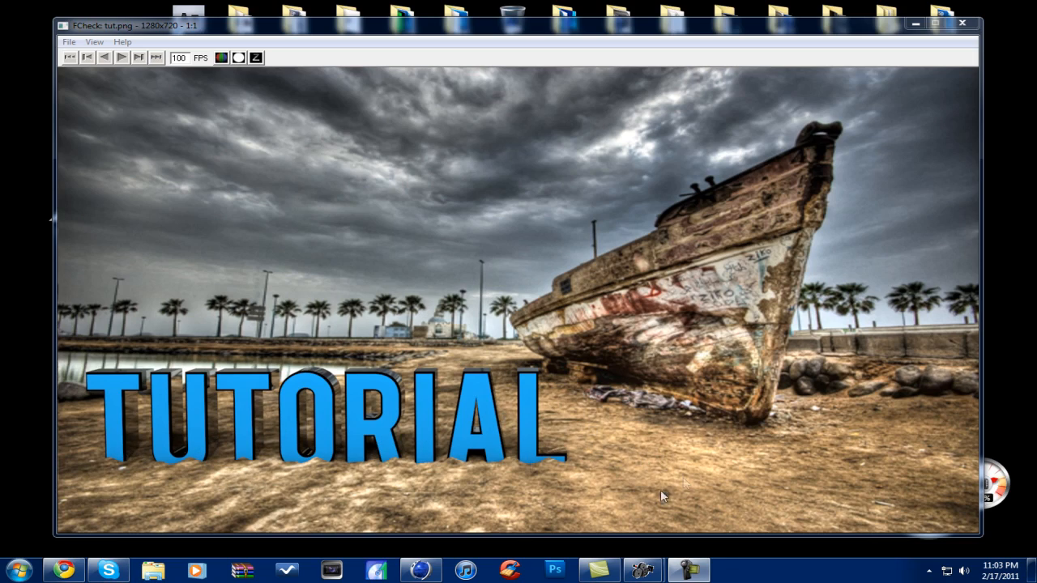
mouse_move(993, 105)
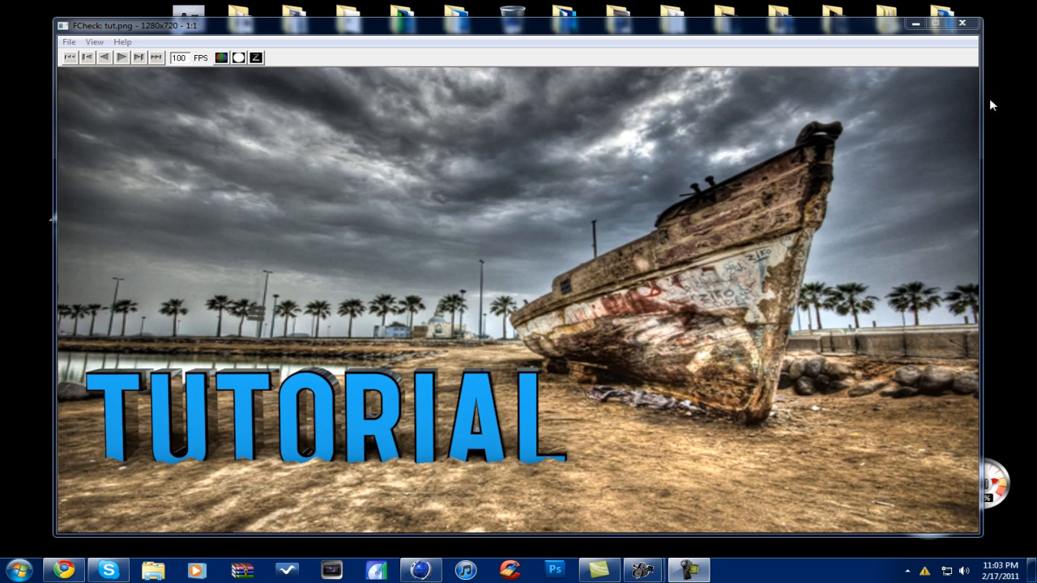
mouse_move(1032, 31)
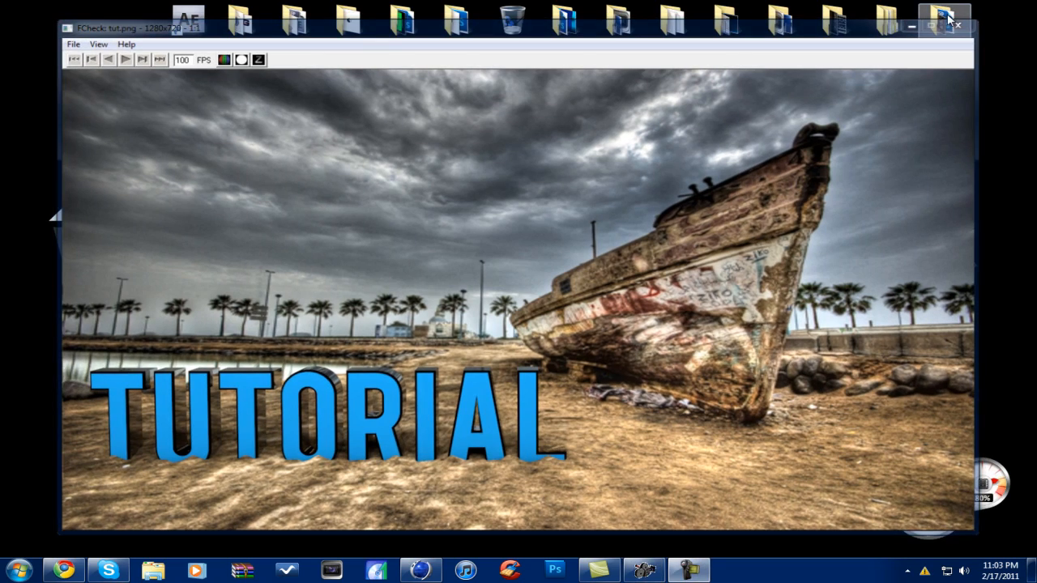
- Close FCheck, open the Snow Skyler folder in All GFX, and launch speed art.png
left_click(959, 25)
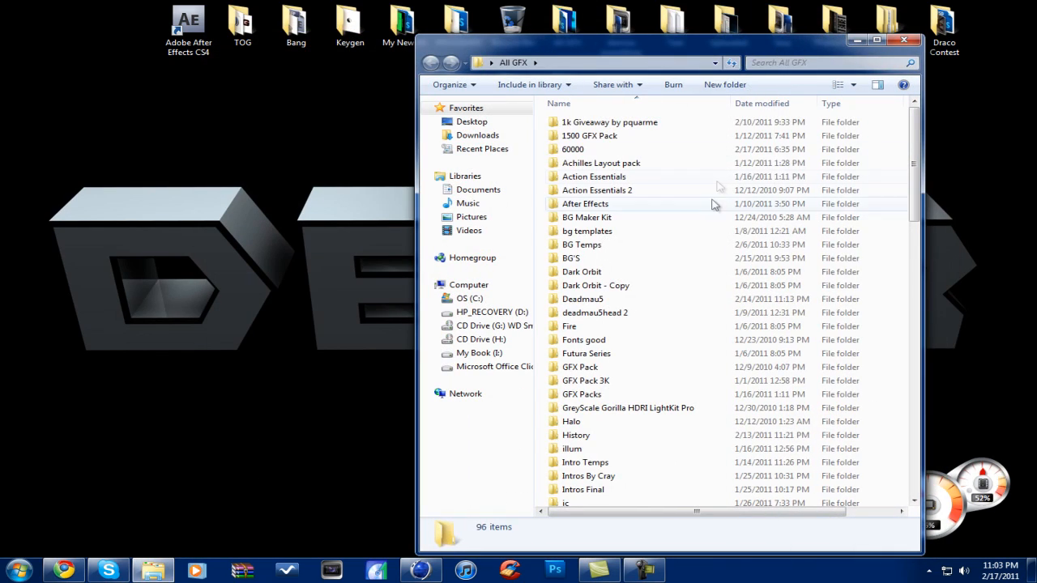
scroll("down", 3)
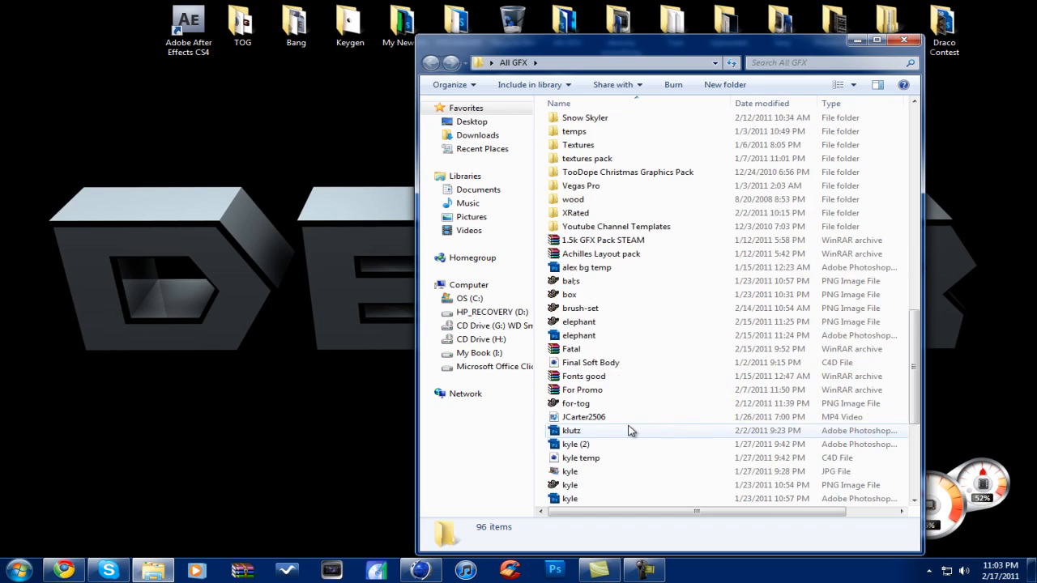
scroll("down", 3)
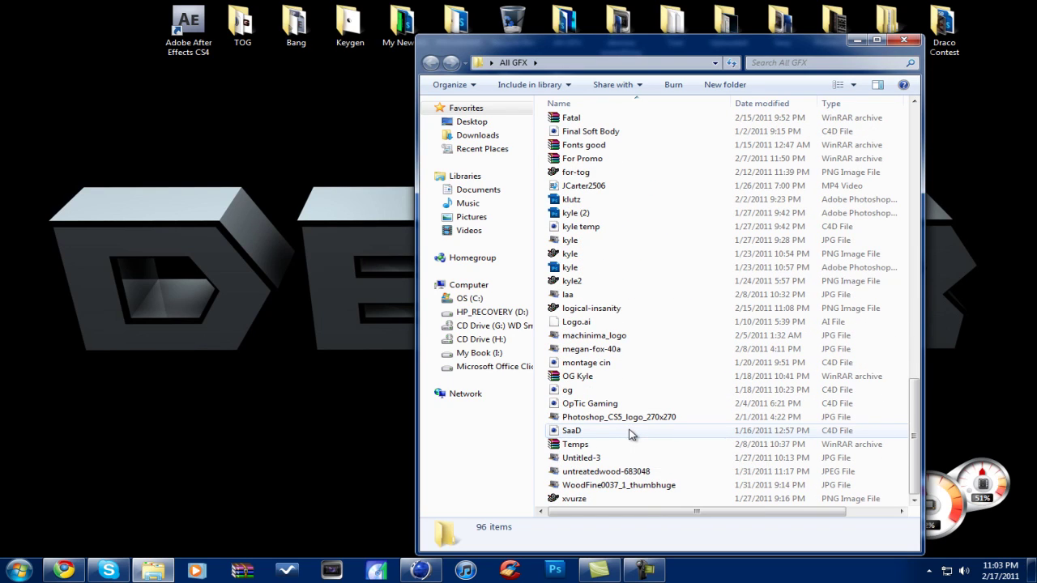
mouse_move(580, 458)
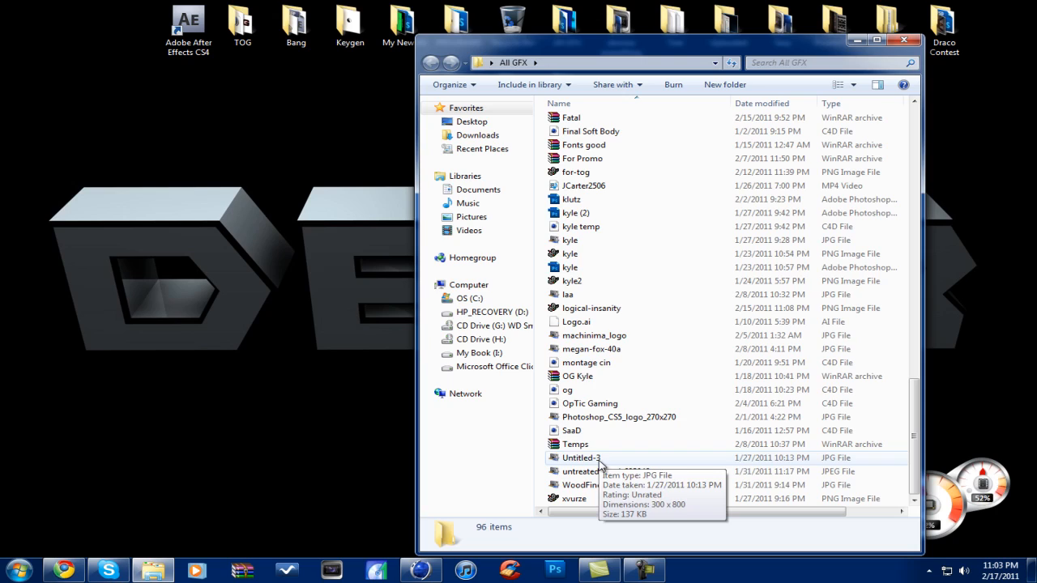
mouse_move(577, 321)
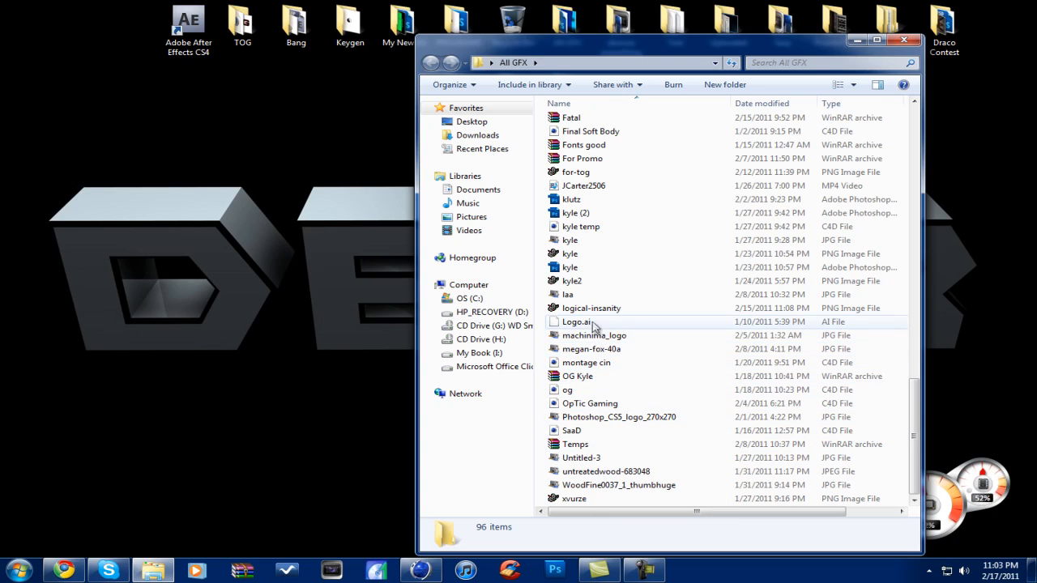
mouse_move(582, 226)
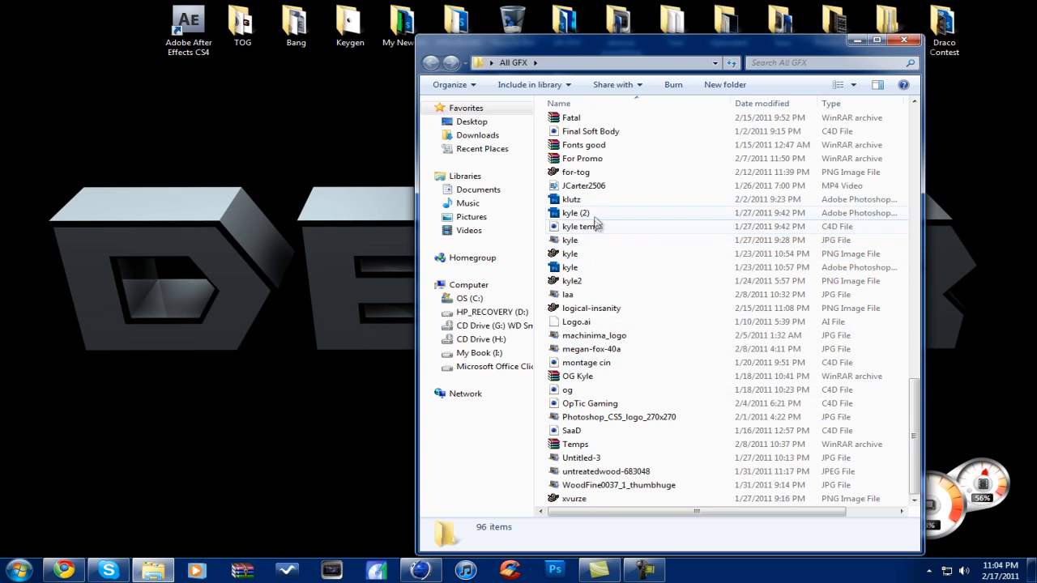
mouse_move(607, 485)
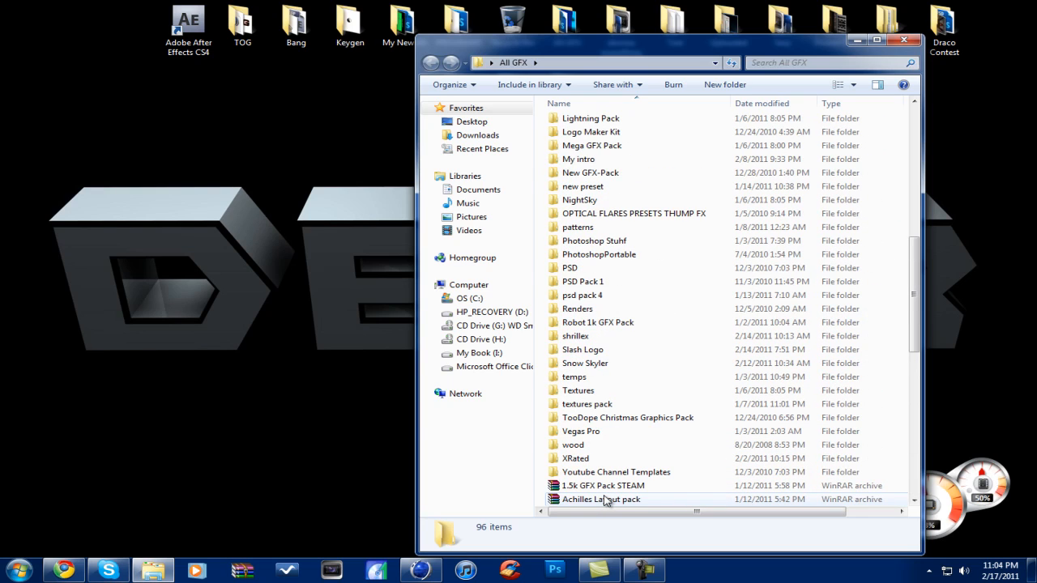
scroll("up", 3)
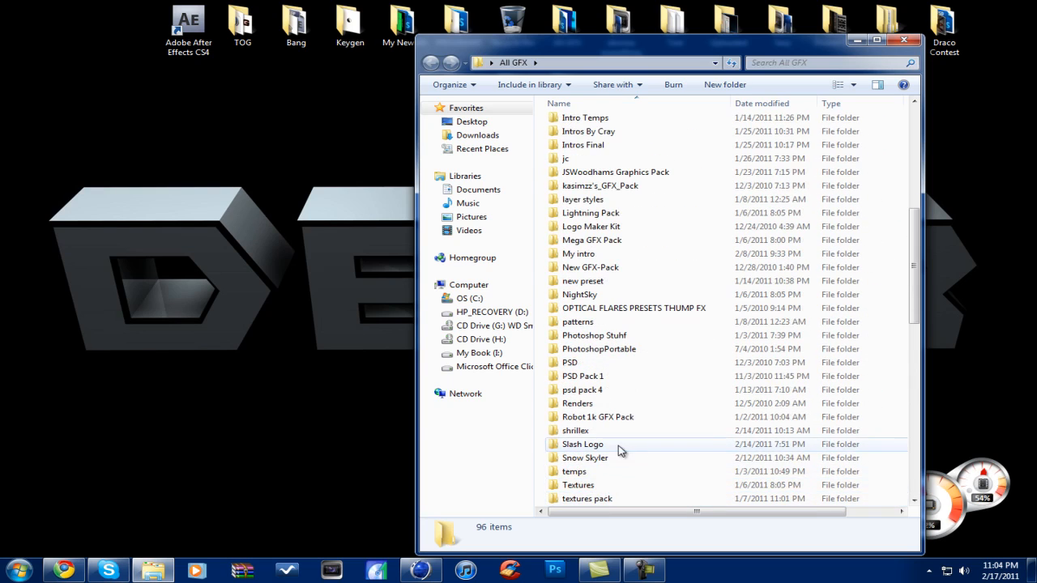
mouse_move(608, 465)
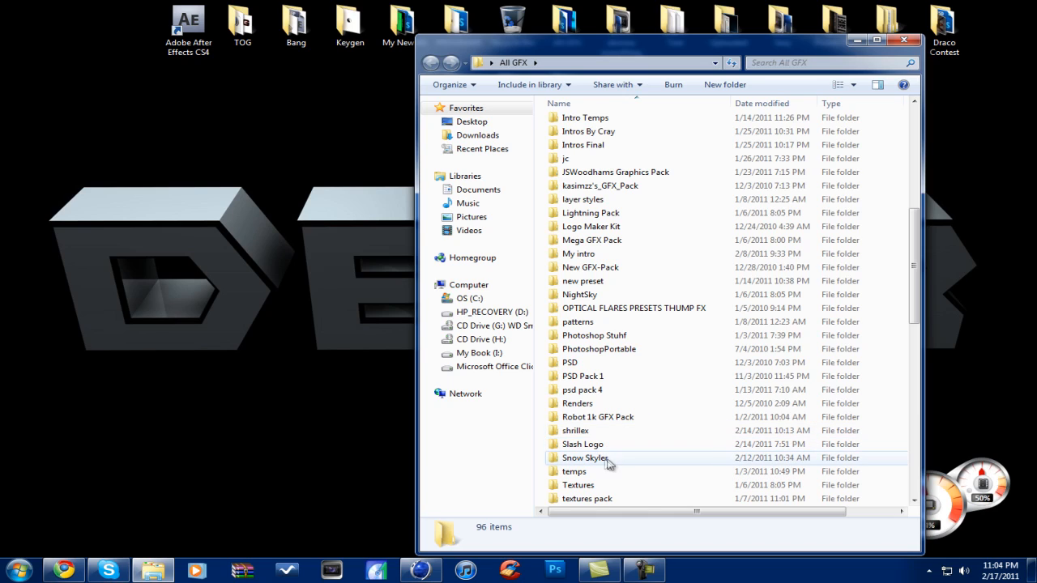
double_click(585, 458)
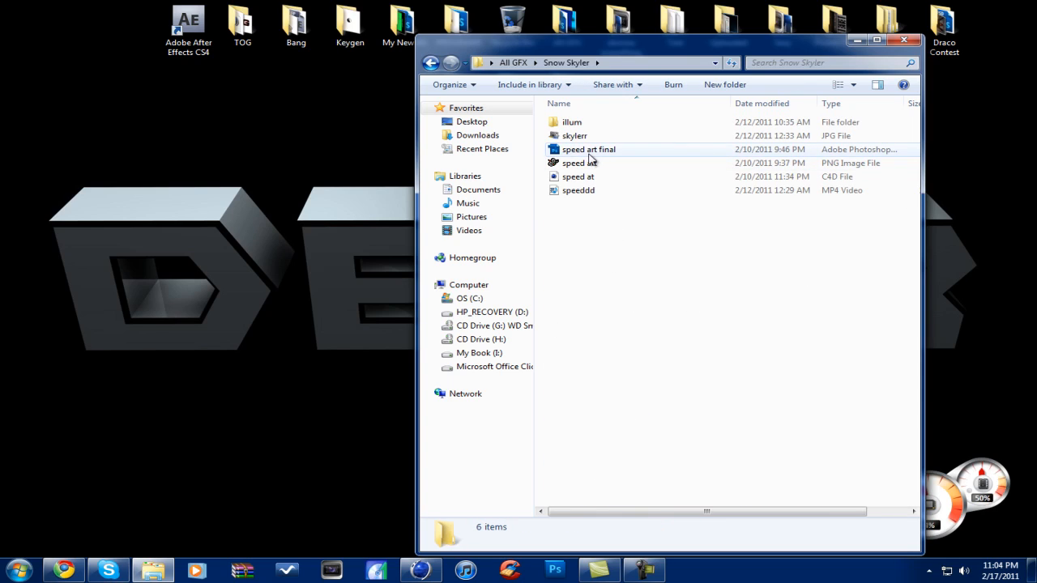
left_click(579, 162)
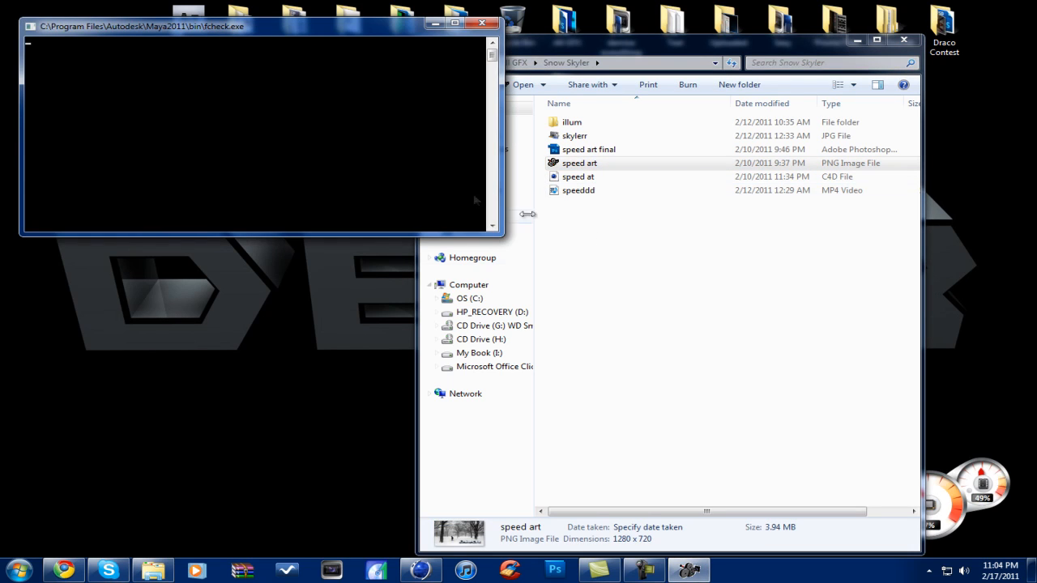
- View the snowy DBKR lettering image speed art.png in FCheck
double_click(580, 163)
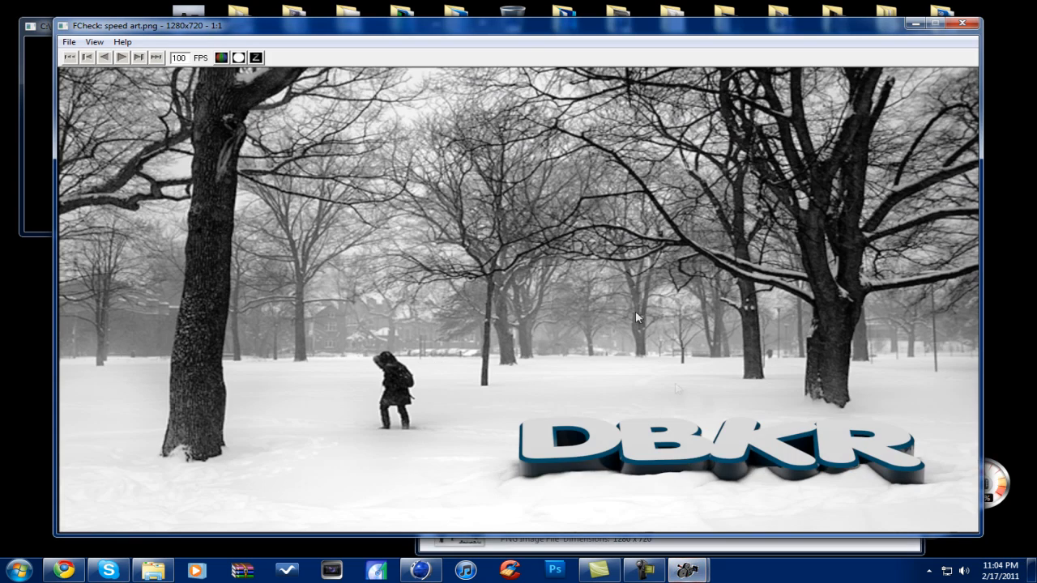
mouse_move(701, 506)
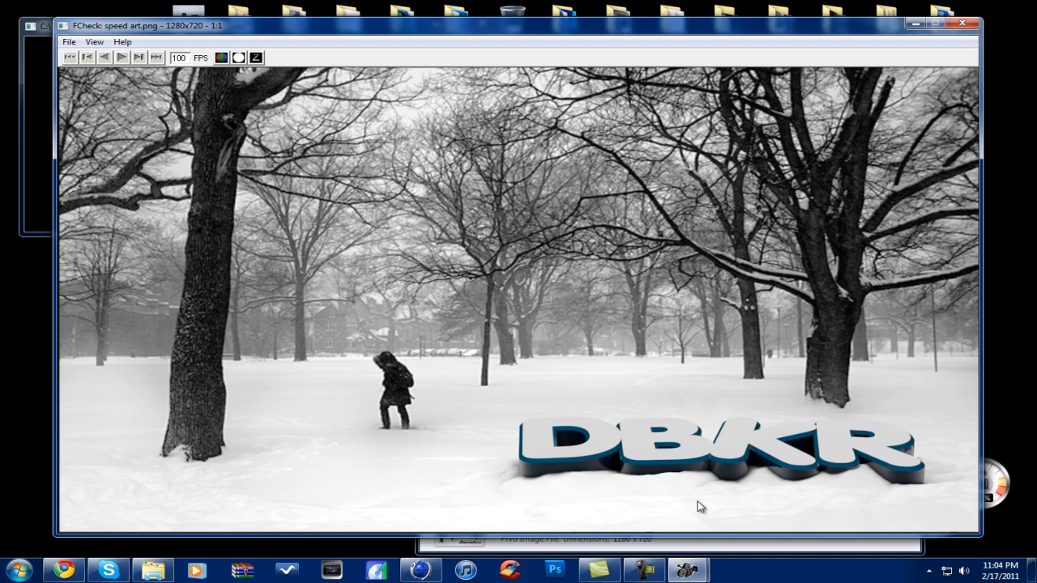
mouse_move(962, 25)
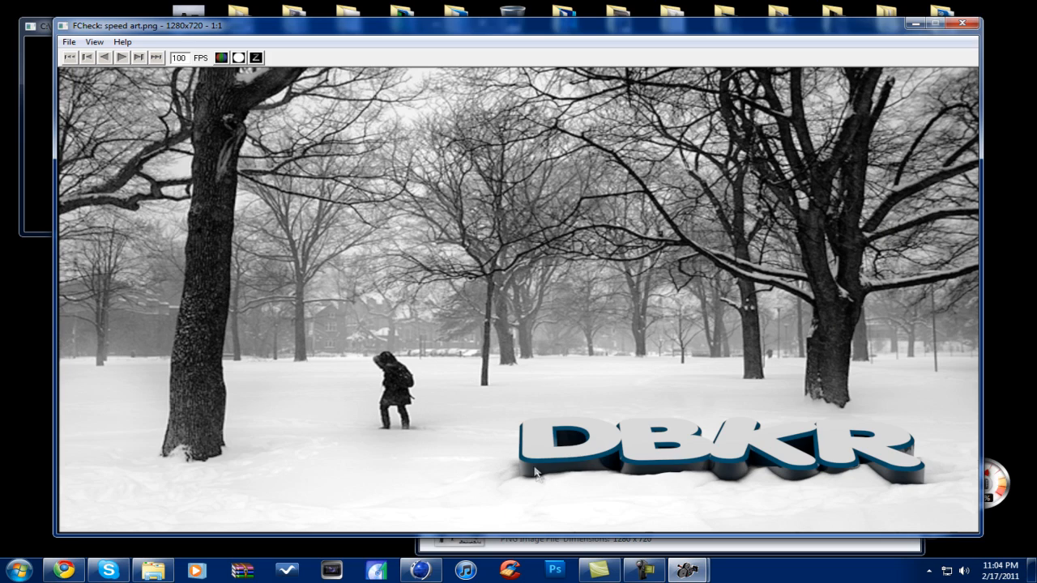
mouse_move(529, 466)
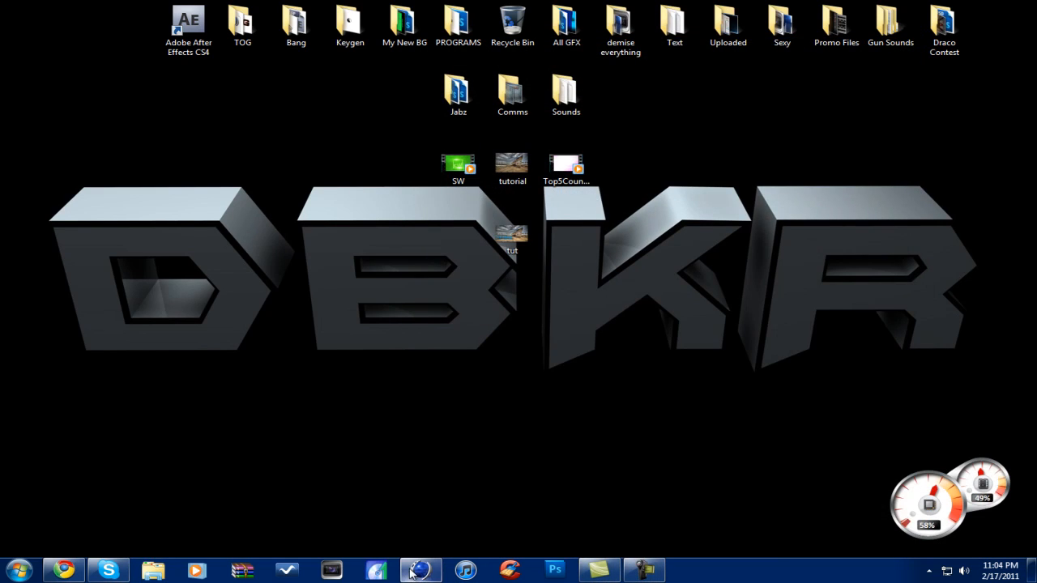
- In Cinema 4D, add a Background object and select the tutorial.jpg photo material
left_click(420, 570)
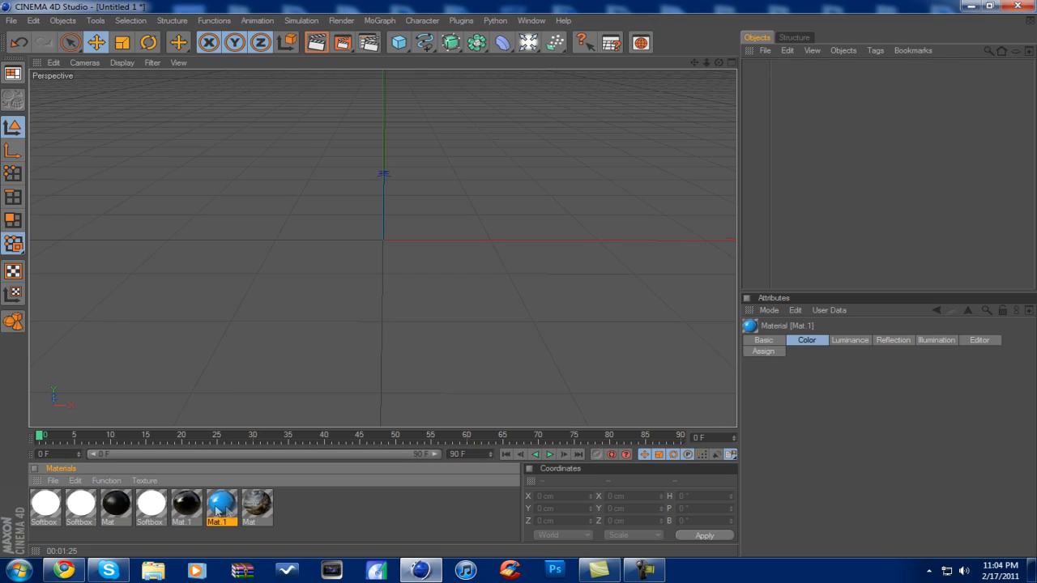
left_click(806, 339)
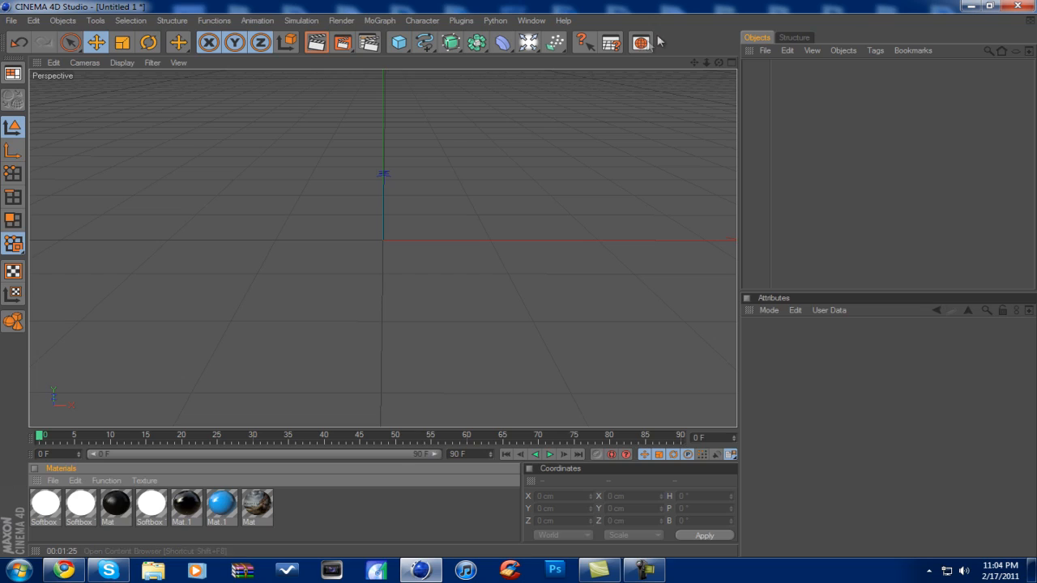
mouse_move(531, 84)
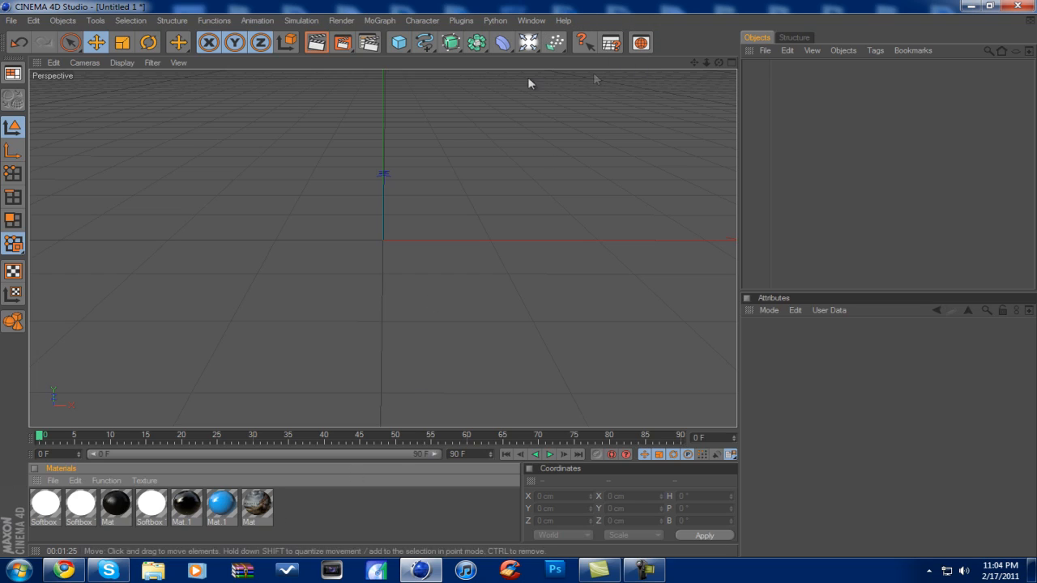
left_click(527, 42)
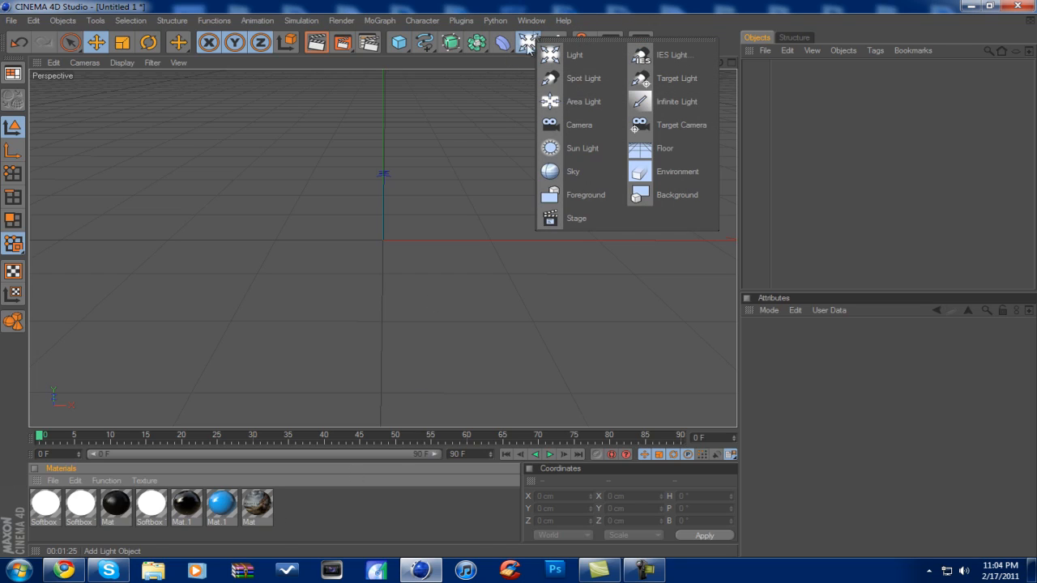
mouse_move(676, 195)
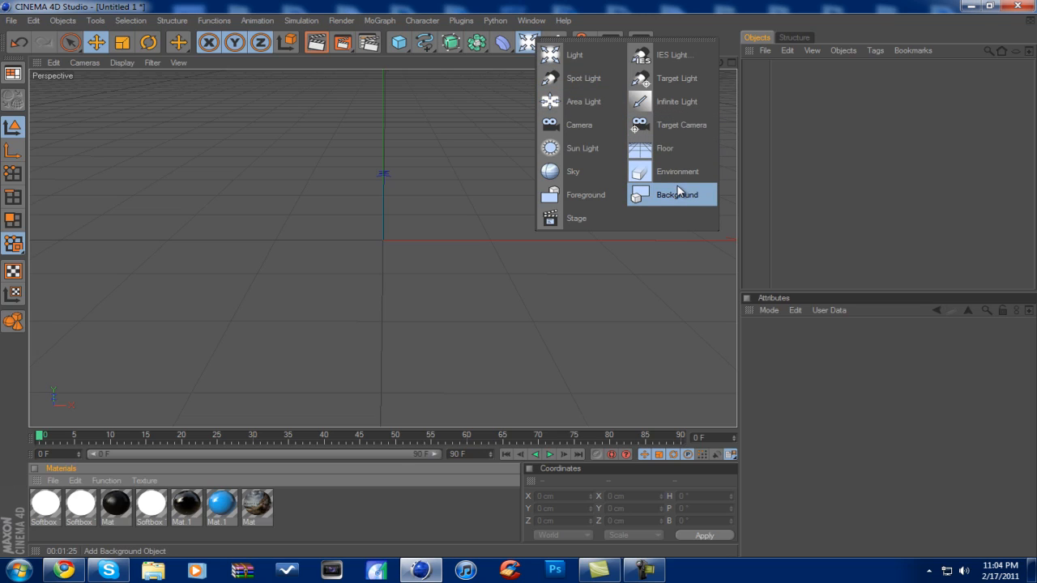
left_click(677, 195)
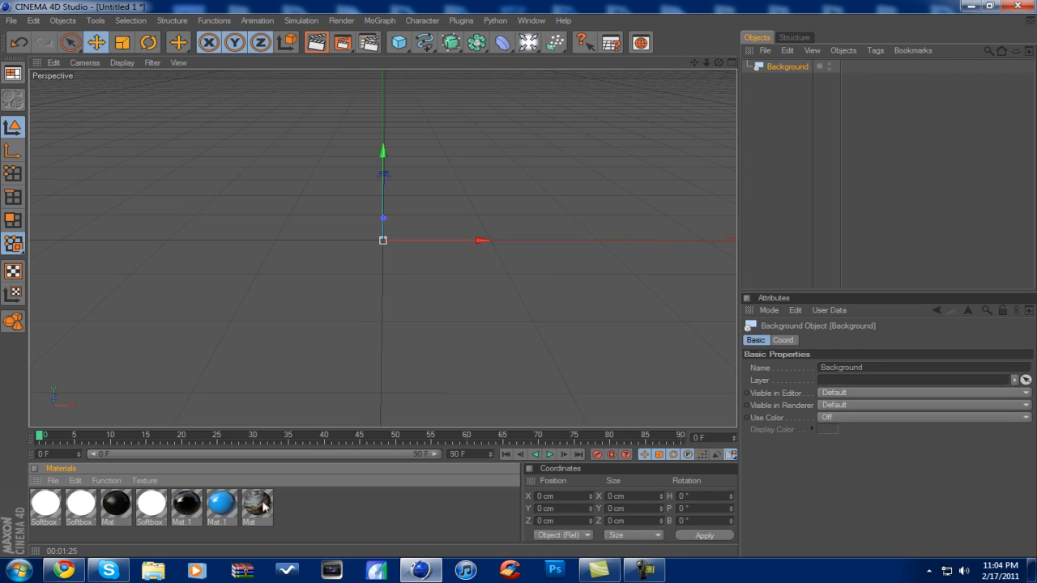
left_click(257, 502)
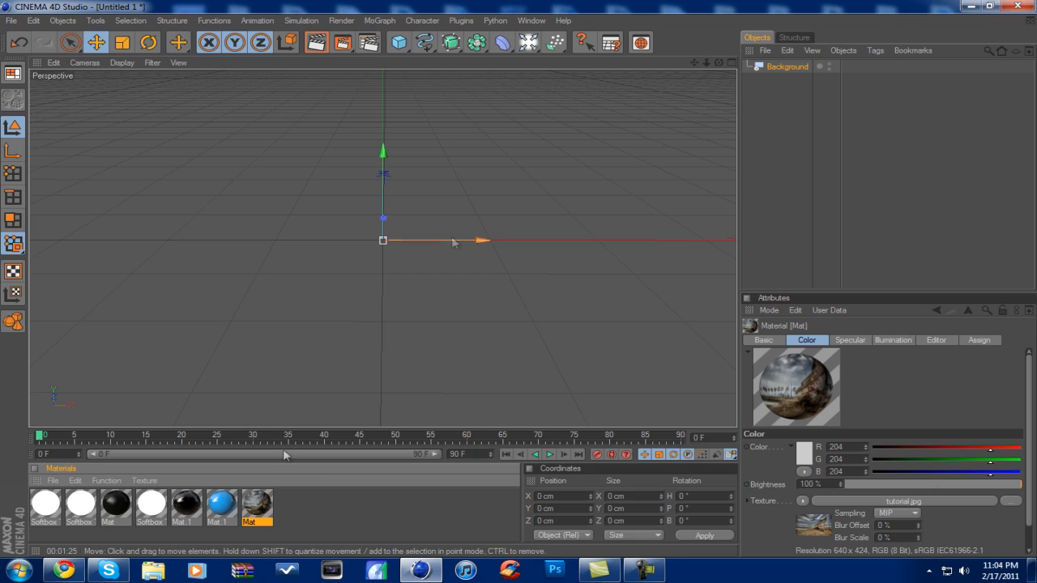
mouse_move(298, 355)
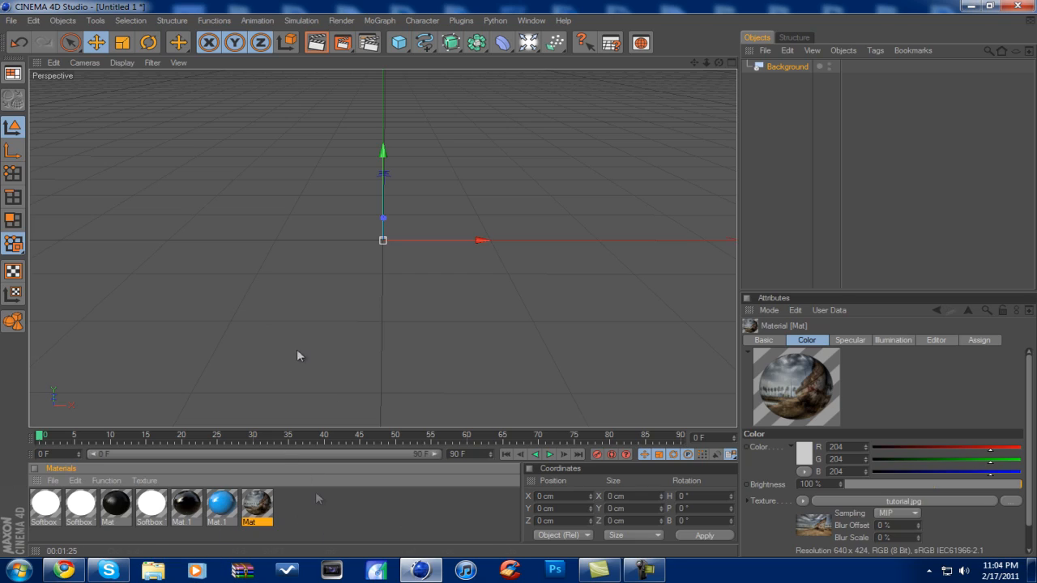
mouse_move(274, 508)
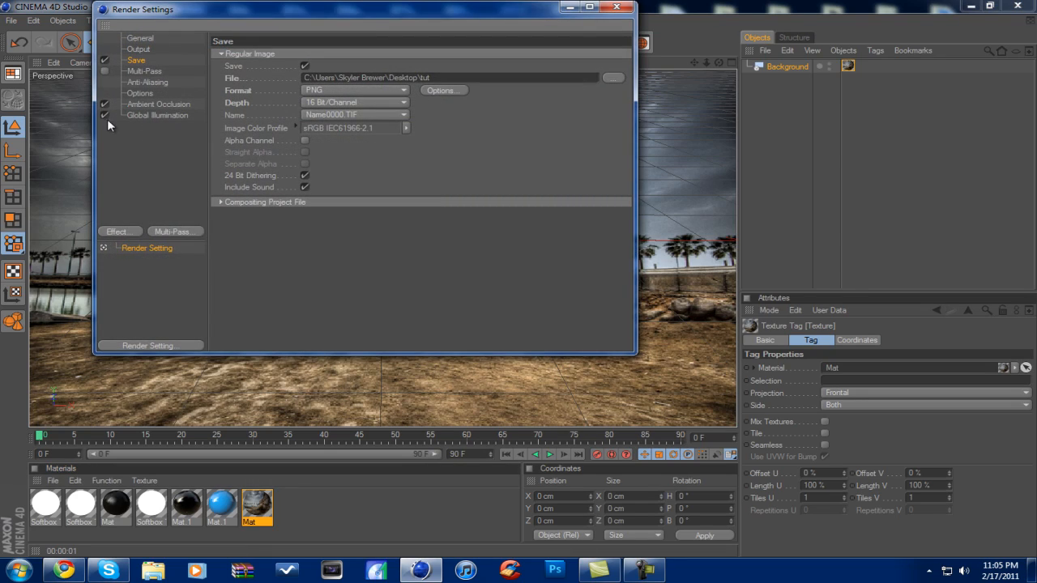
- Name the PNG render output tut12121 and close Render Settings
left_click(446, 77)
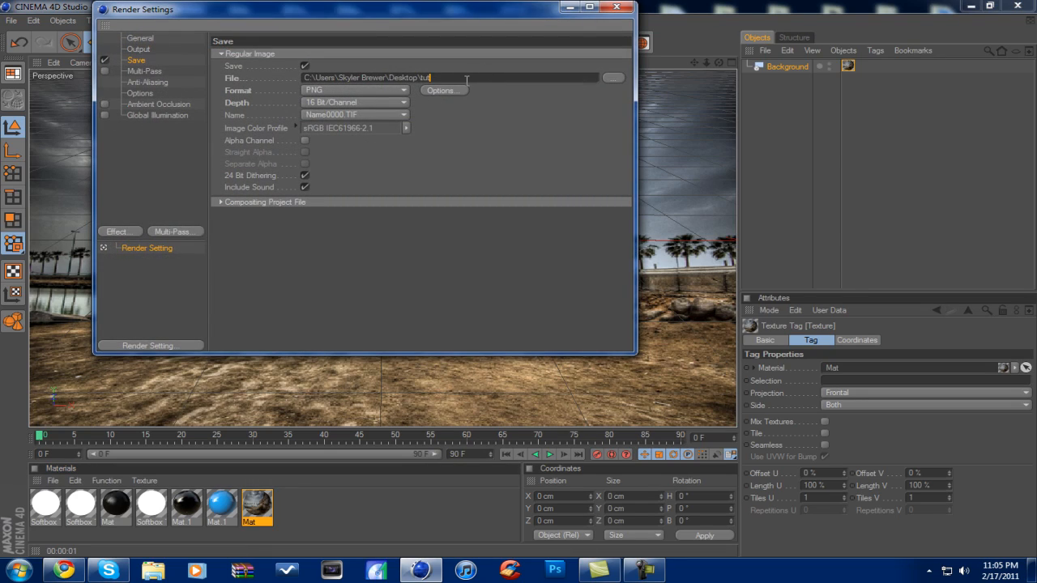
type("12121")
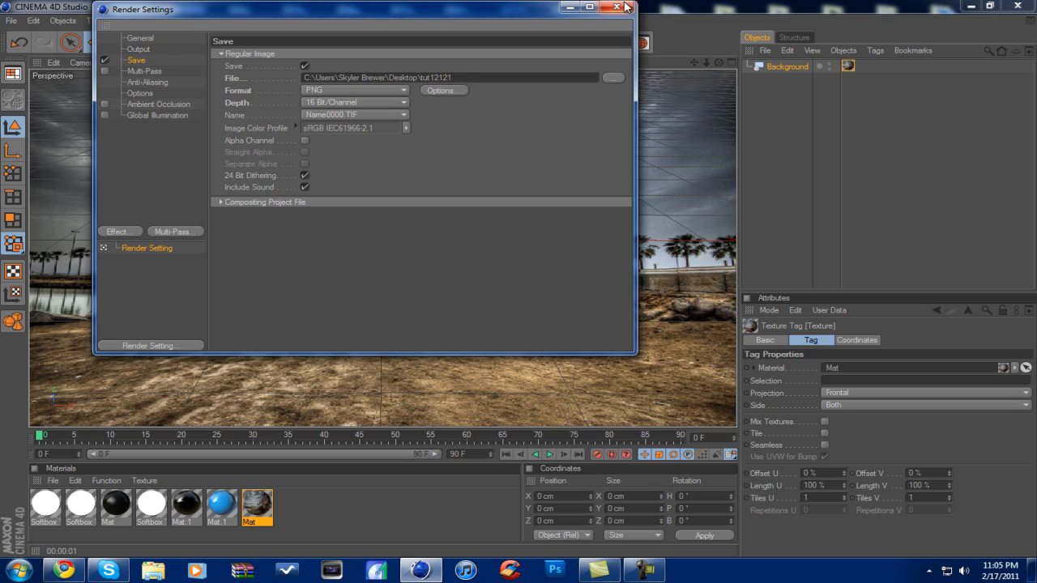
left_click(627, 7)
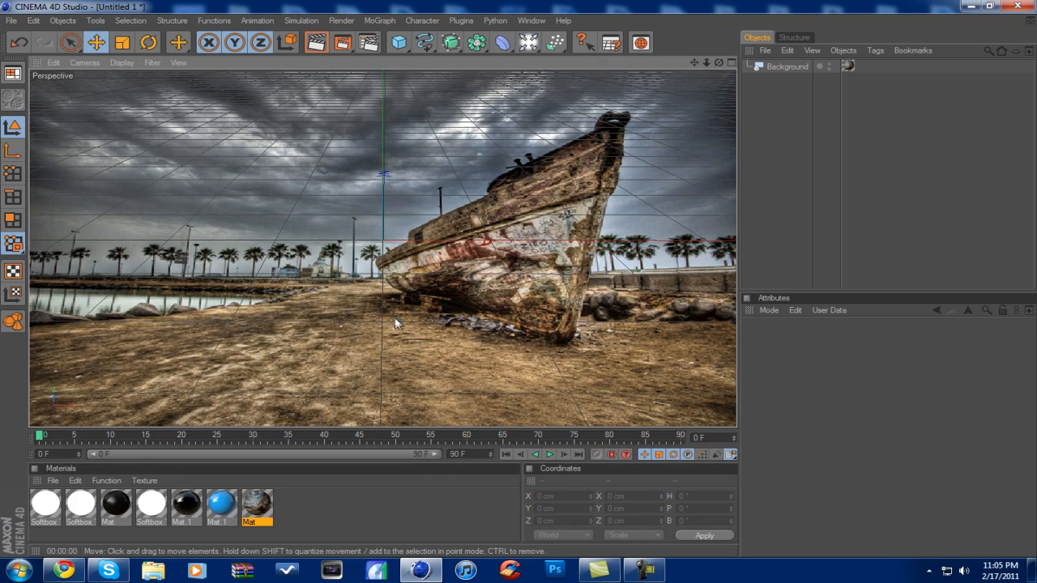
mouse_move(419, 369)
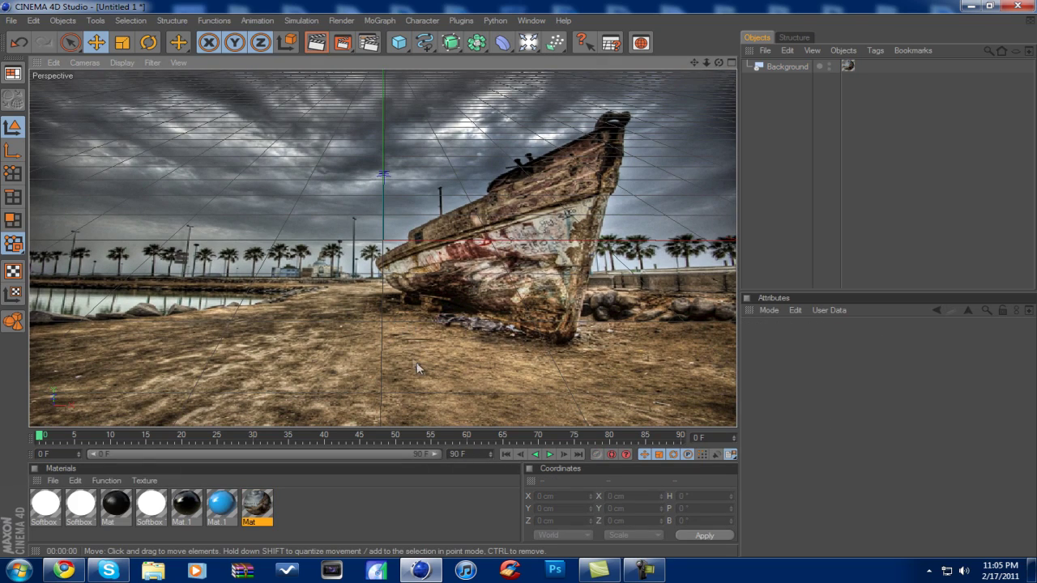
- Add a MoGraph MoText object and change its text to 'Tutorial'
left_click(379, 20)
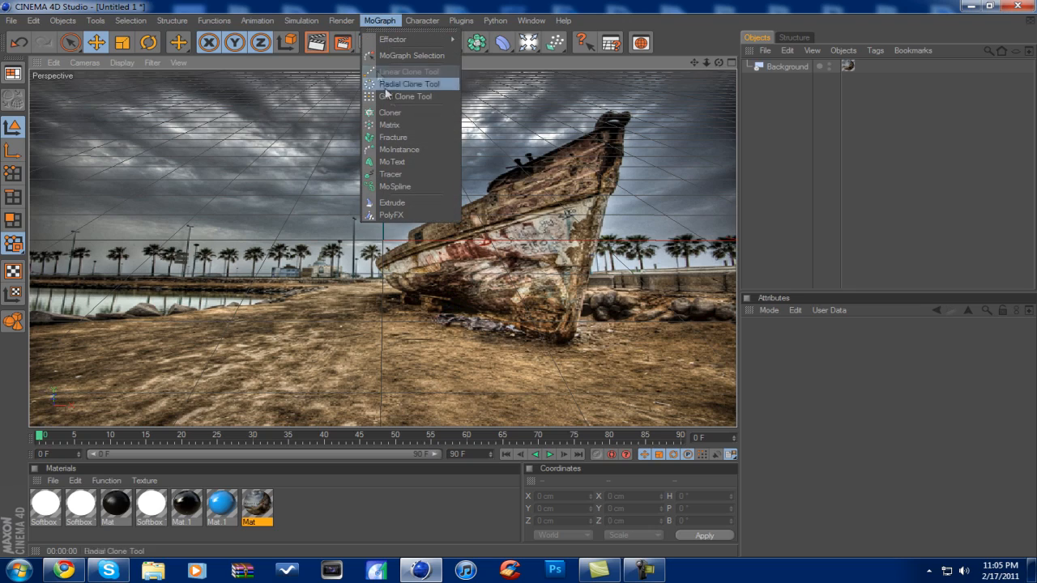
left_click(391, 161)
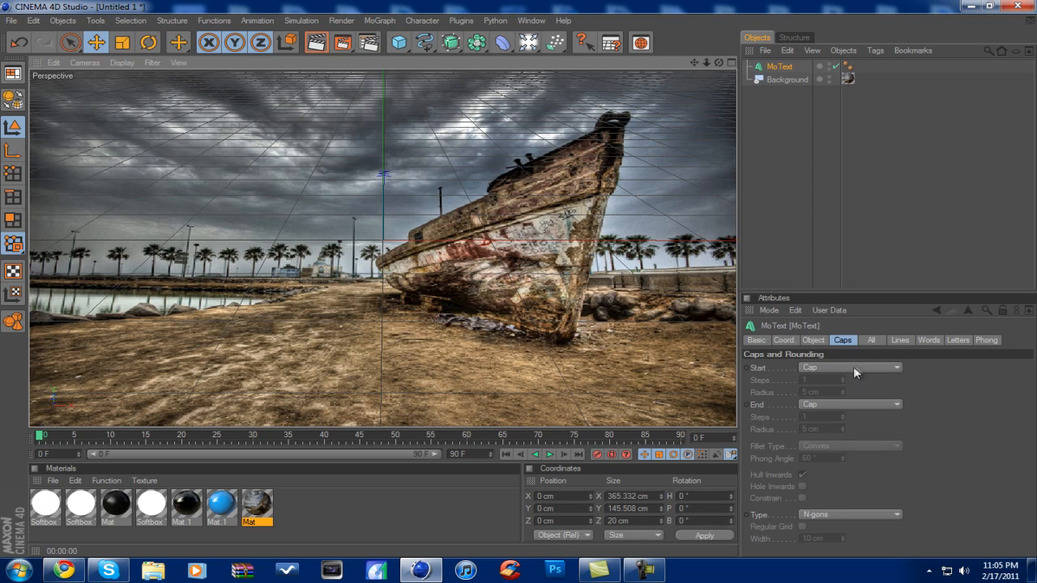
left_click(813, 339)
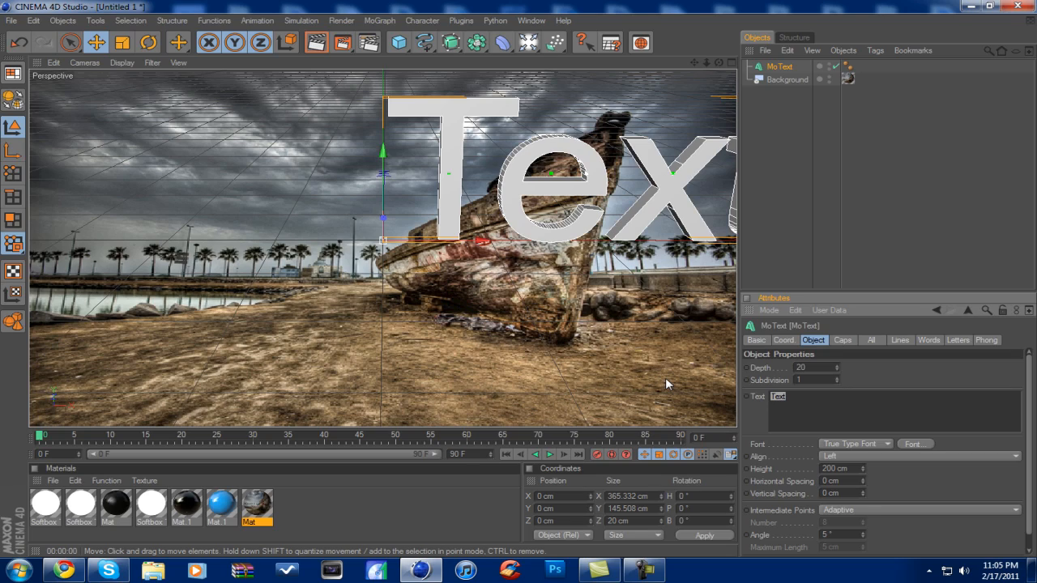
type("Tutol")
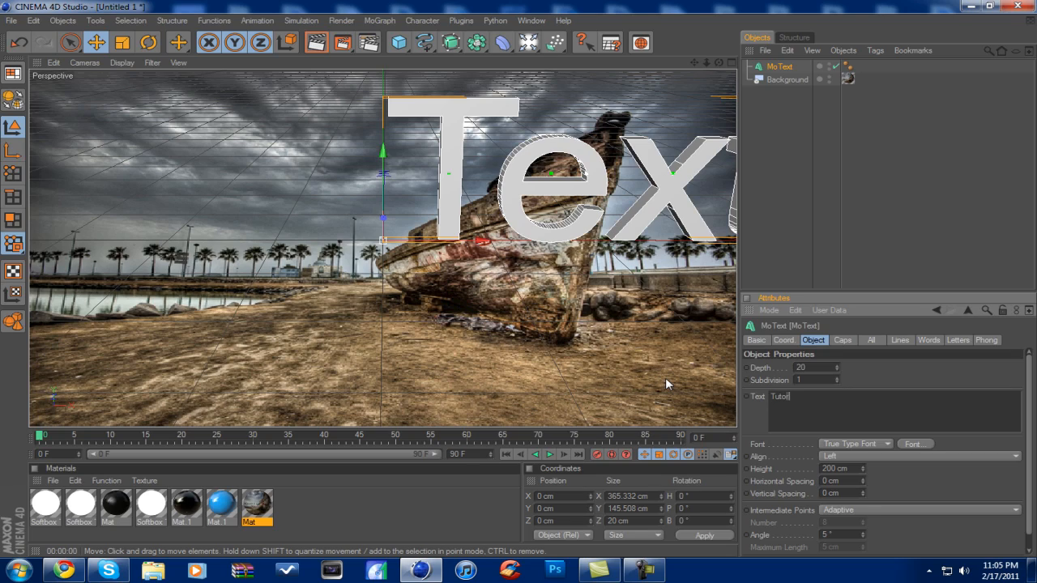
type("rial")
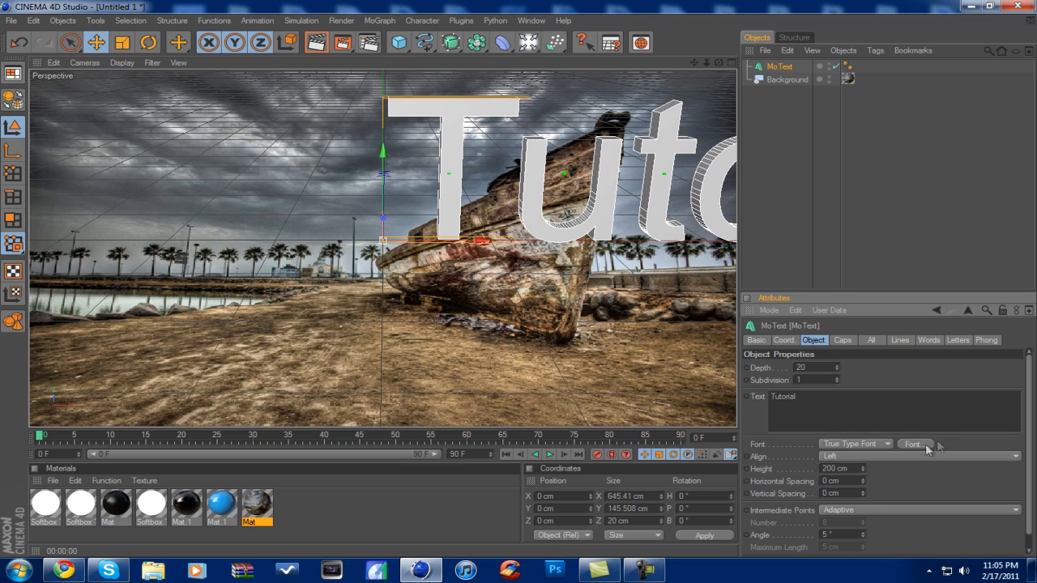
- Switch the text font to Bebas and shift the TUTORIAL text left
left_click(914, 444)
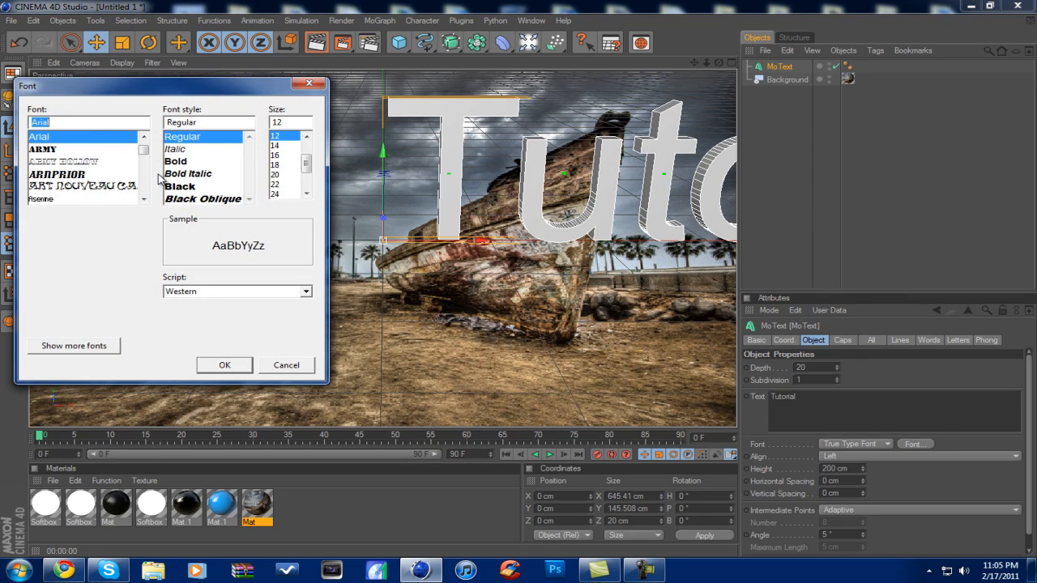
type("beb")
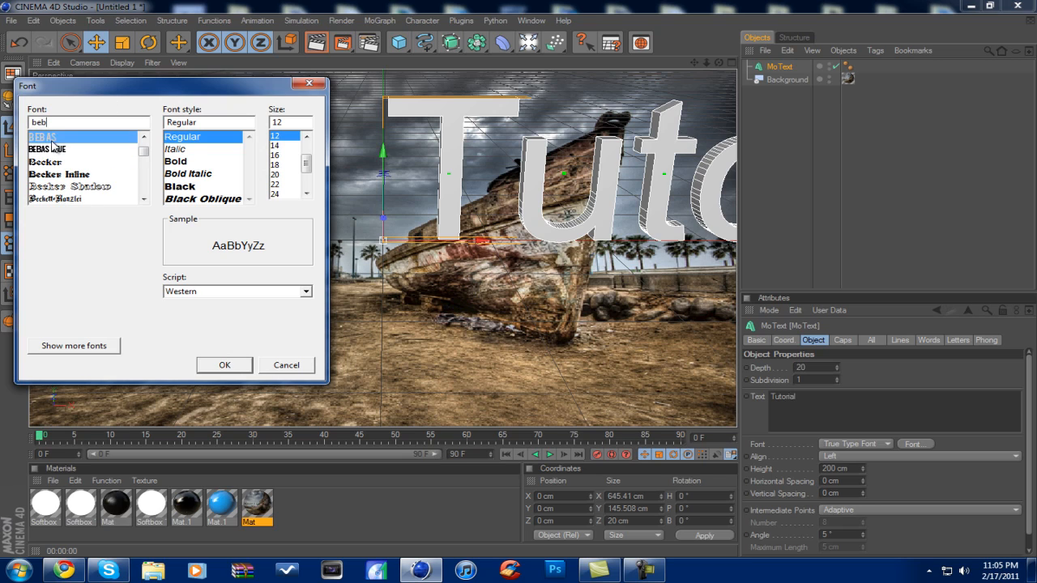
left_click(224, 365)
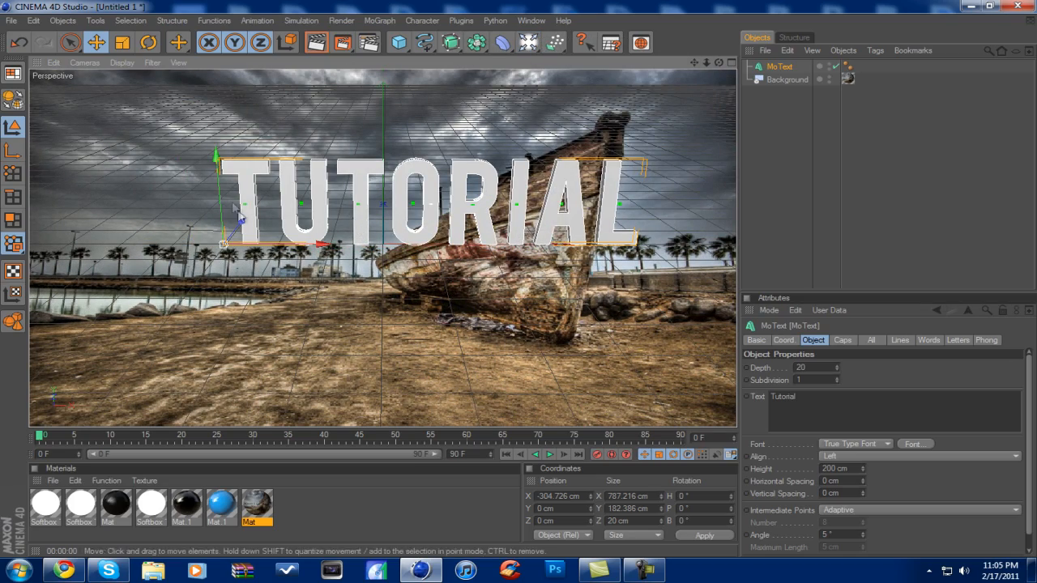
left_click_drag(231, 224, 171, 224)
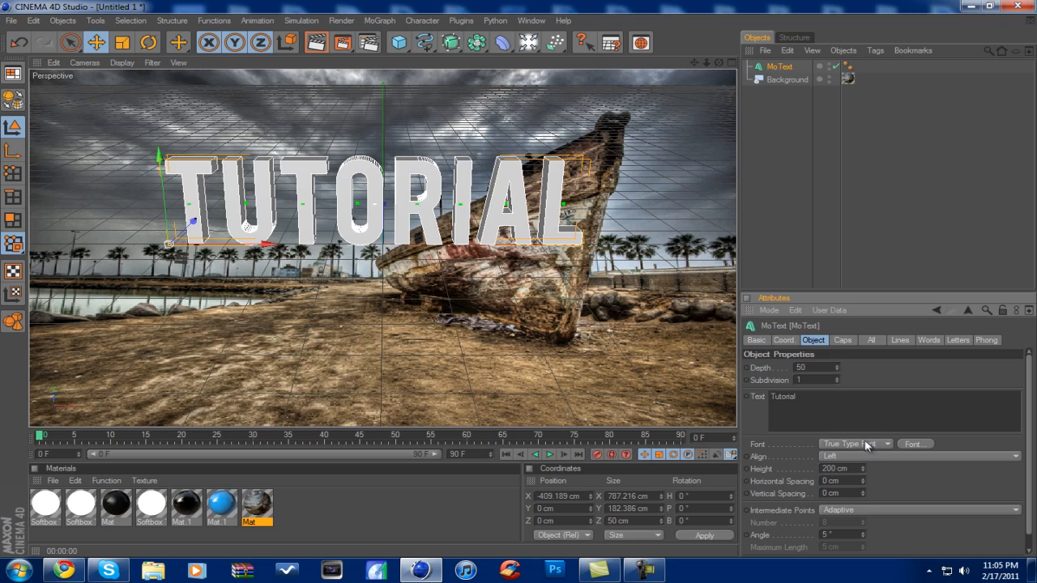
- Give the MoText Fillet Cap start and end caps with a 2 Steps fillet type
left_click(842, 340)
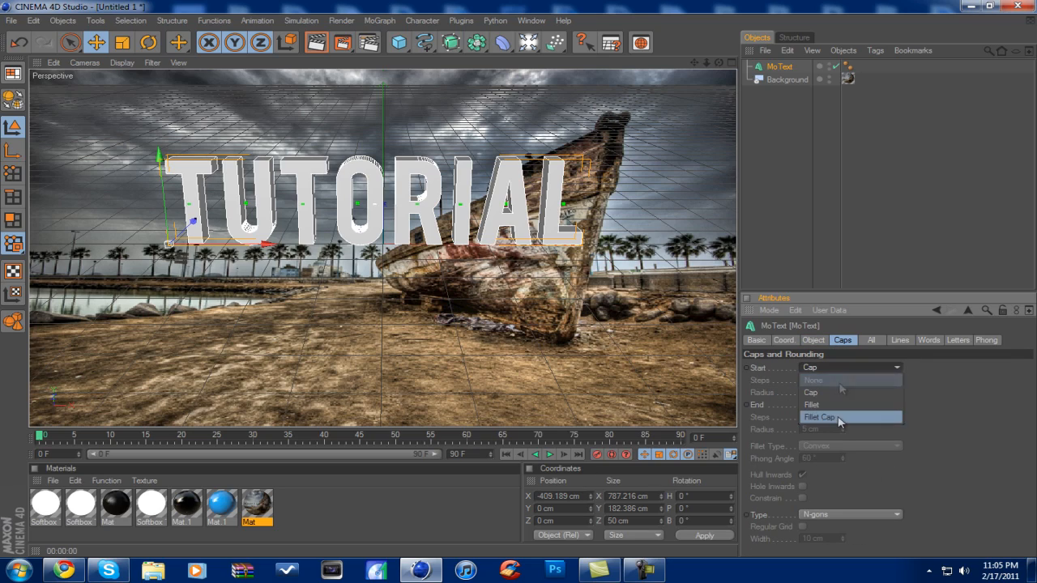
left_click(819, 417)
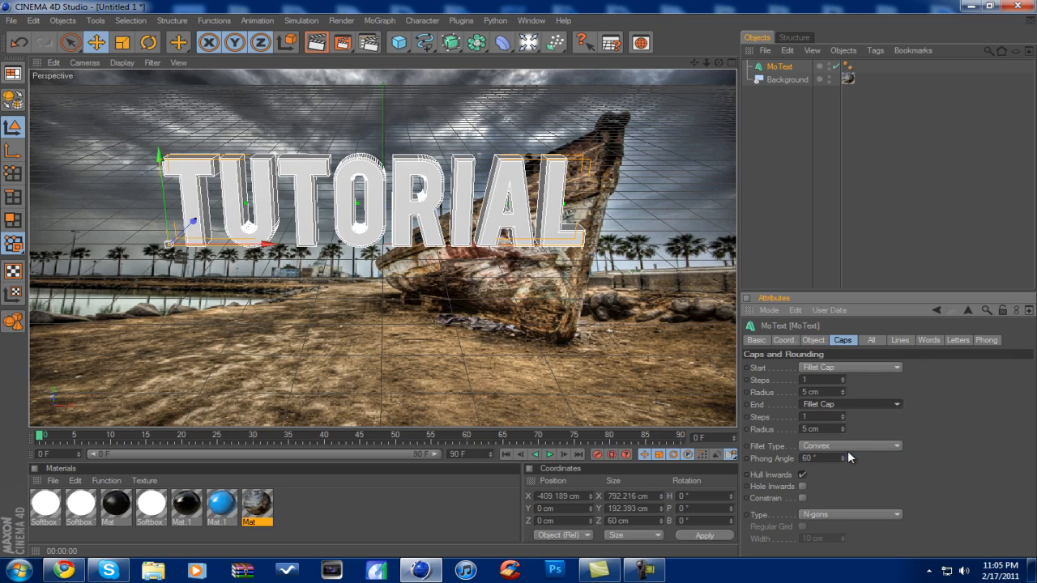
left_click(849, 445)
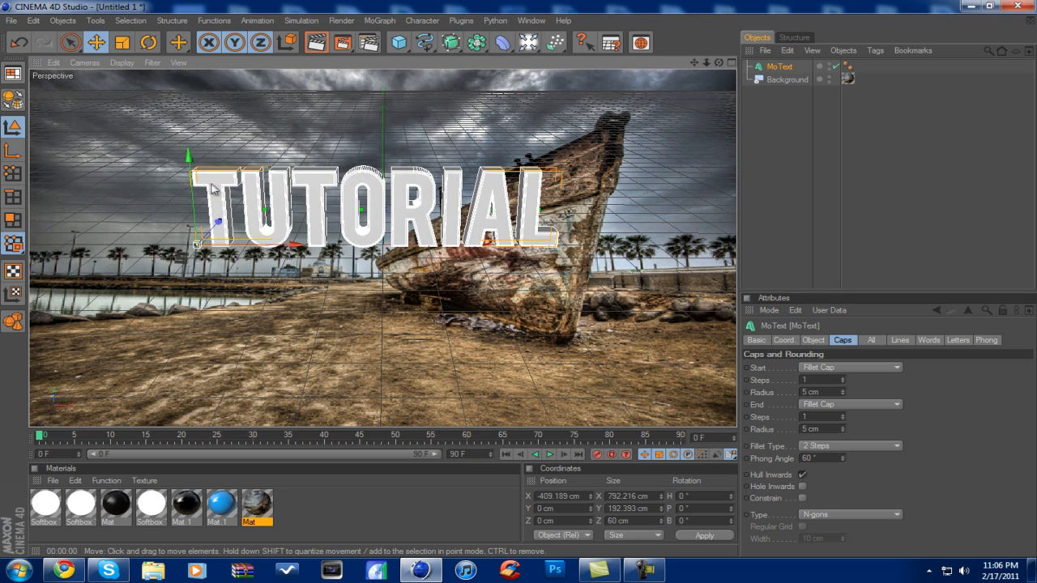
- Add a Floor object beneath the text, then select the MoText and Floor objects
left_click(528, 42)
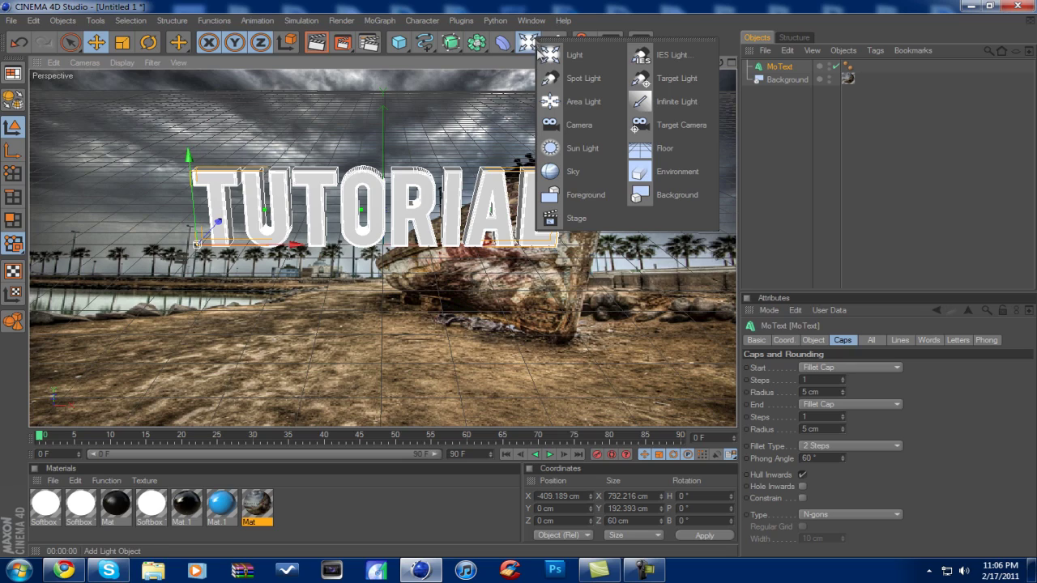
left_click(664, 149)
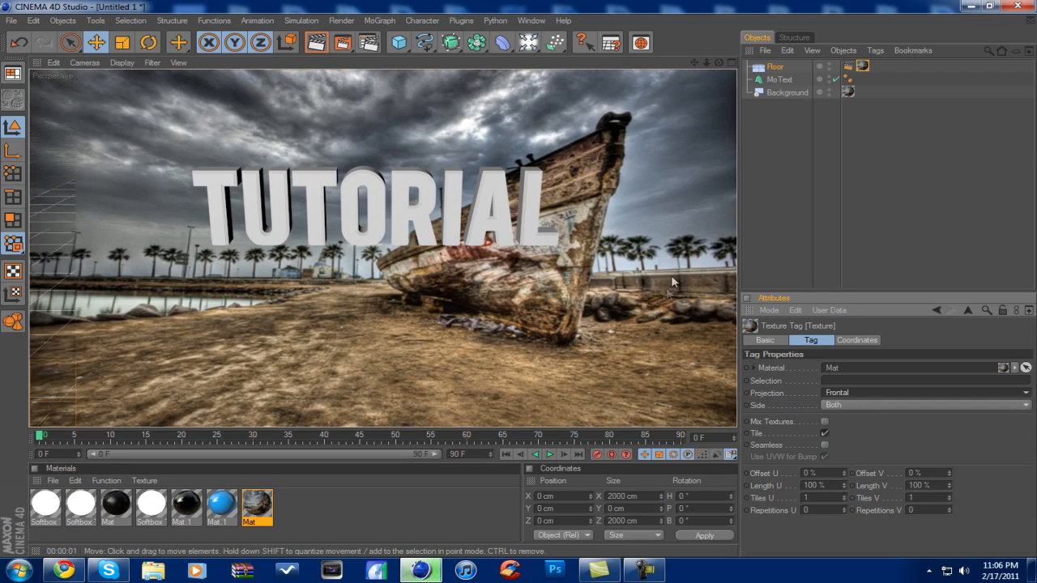
left_click(779, 80)
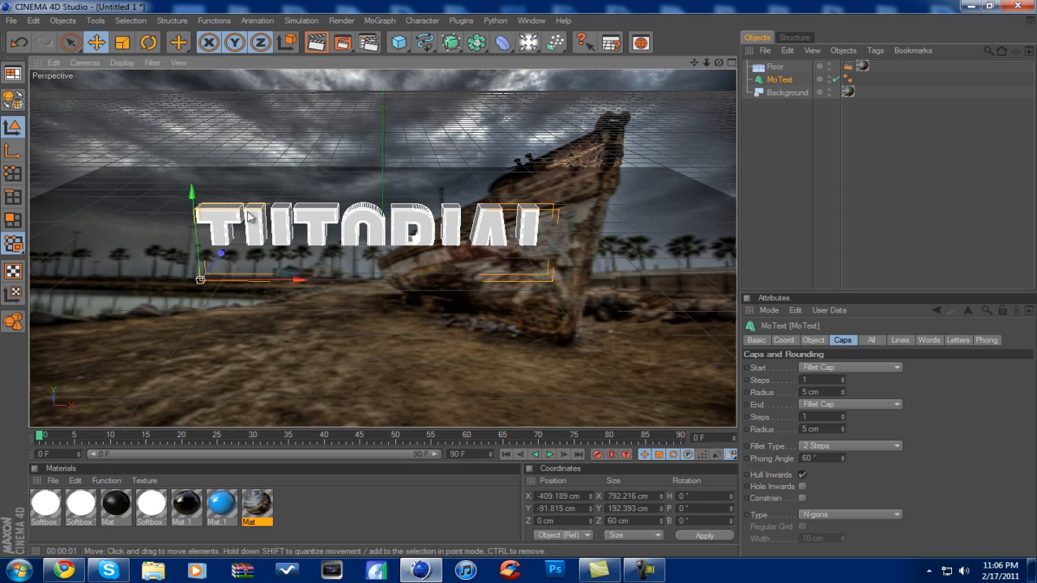
left_click(774, 66)
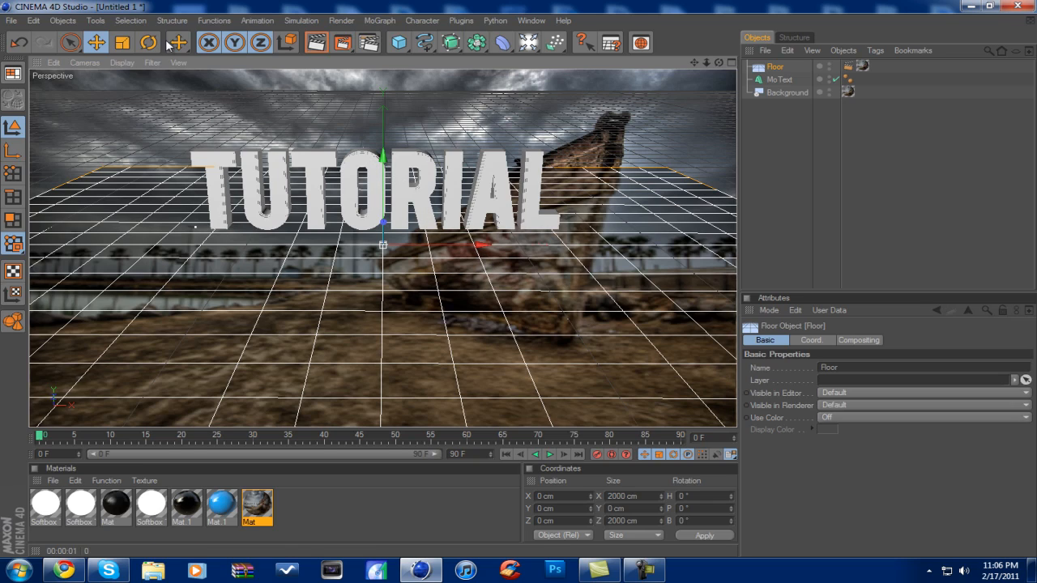
- Lower the TUTORIAL text onto the floor and tilt it to match the ground
left_click(148, 42)
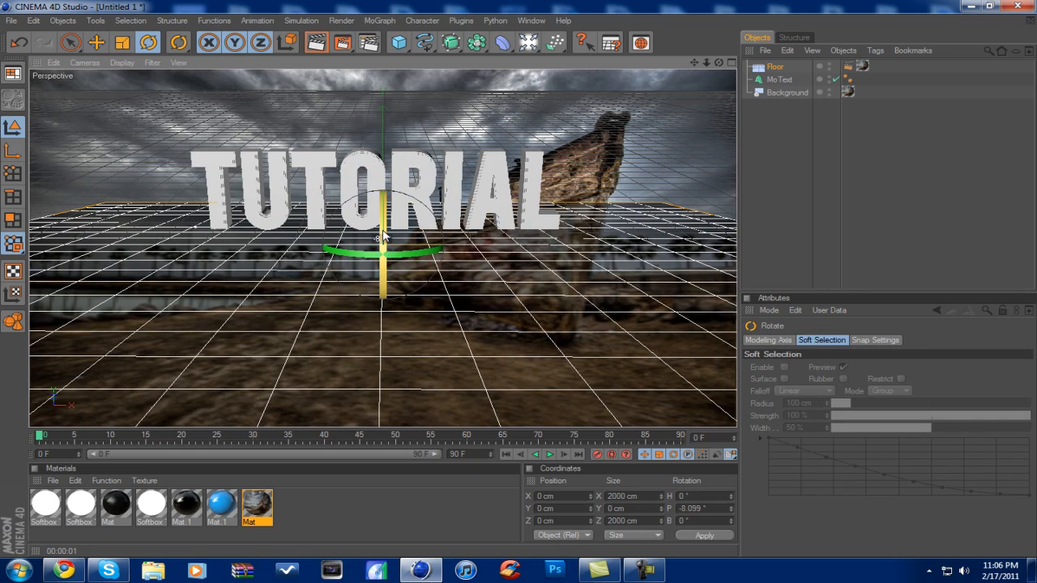
left_click(95, 42)
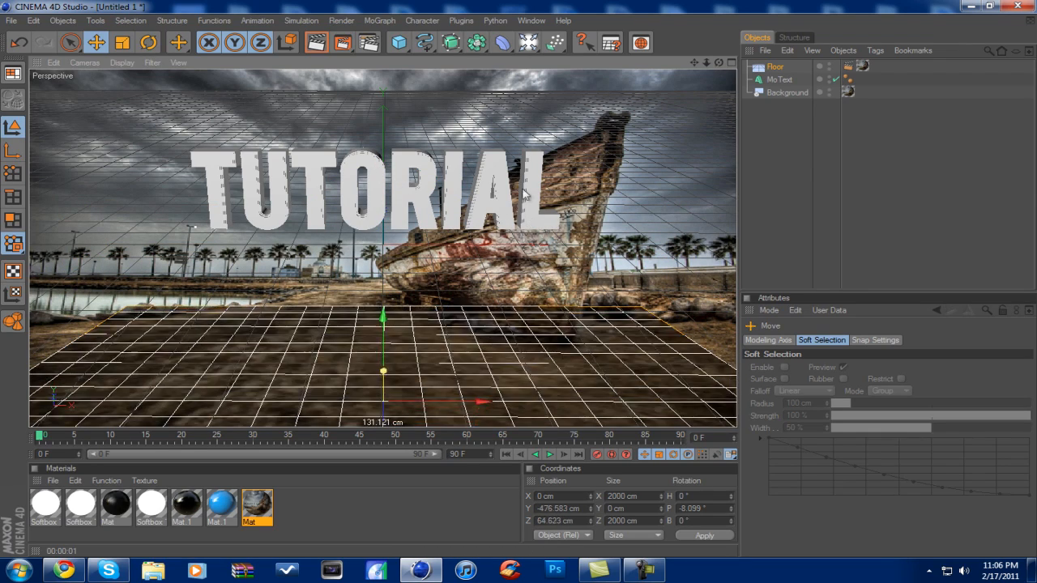
left_click(779, 80)
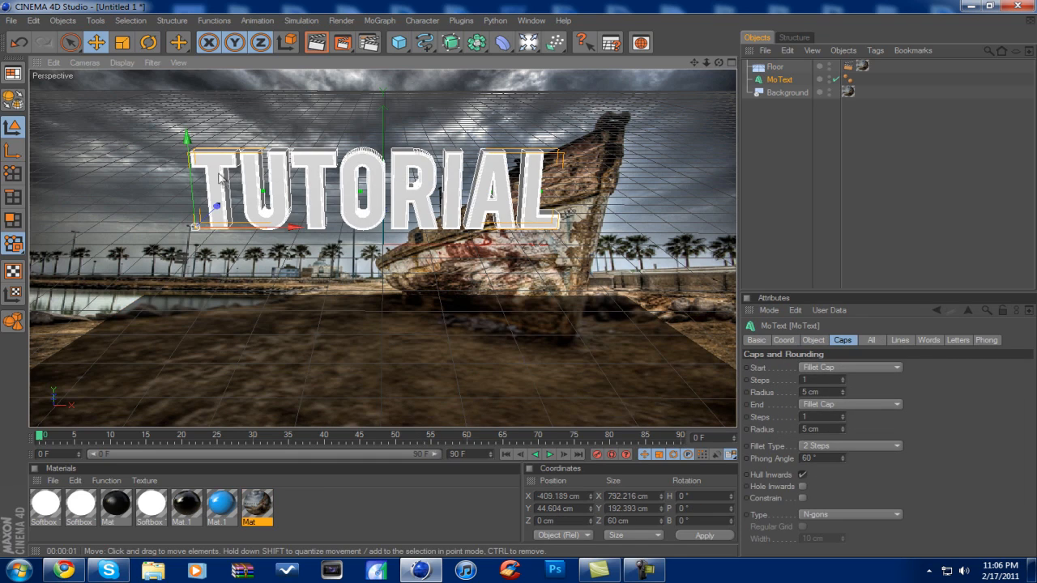
left_click_drag(381, 190, 381, 340)
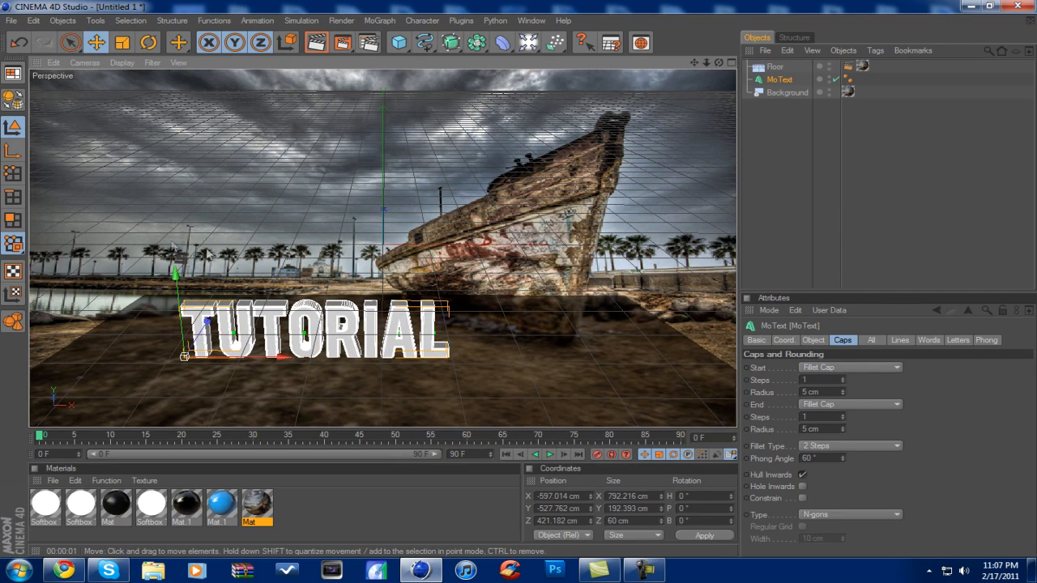
left_click(148, 42)
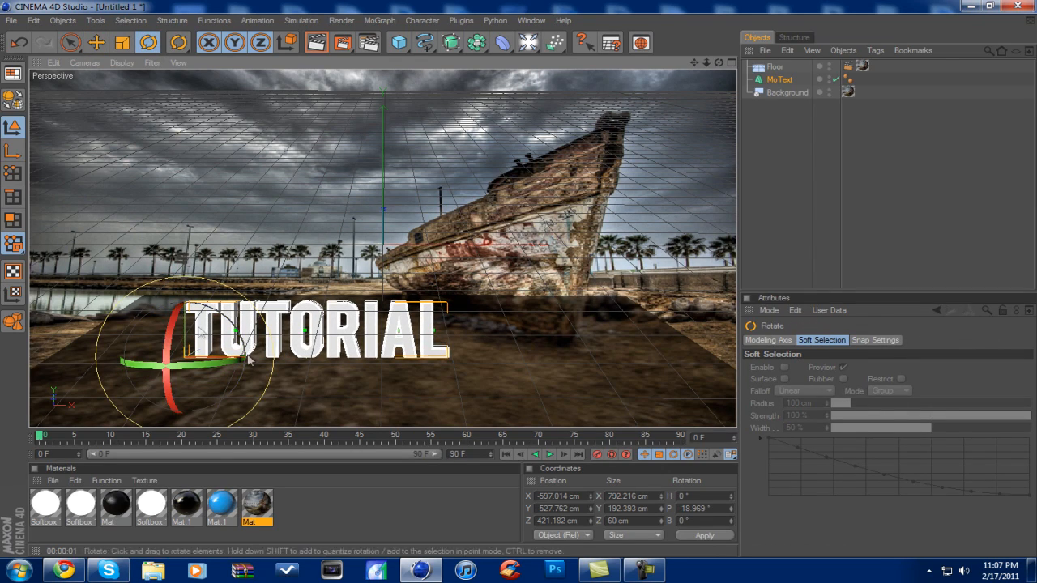
left_click_drag(247, 361, 267, 355)
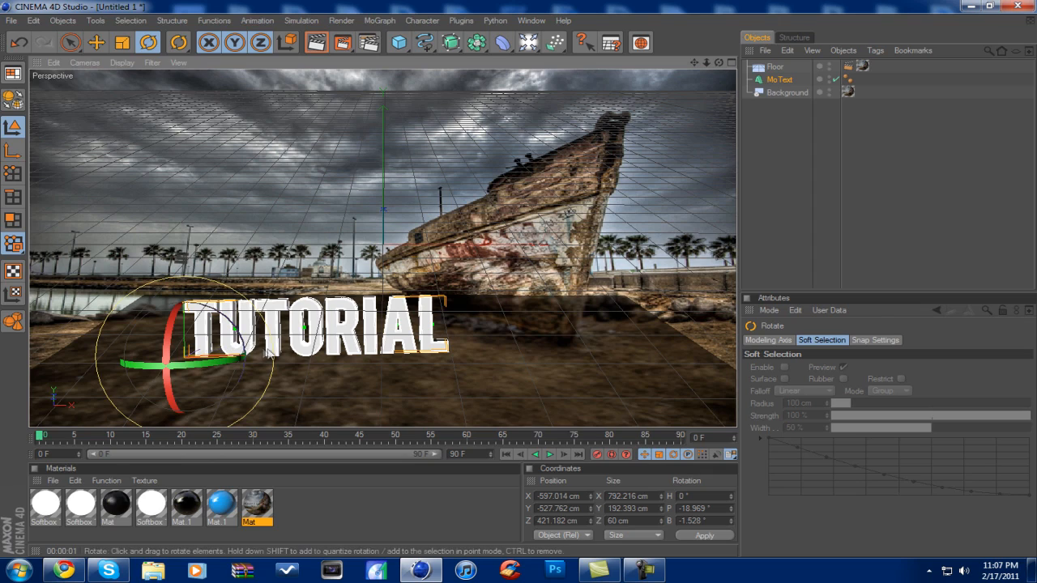
left_click(96, 42)
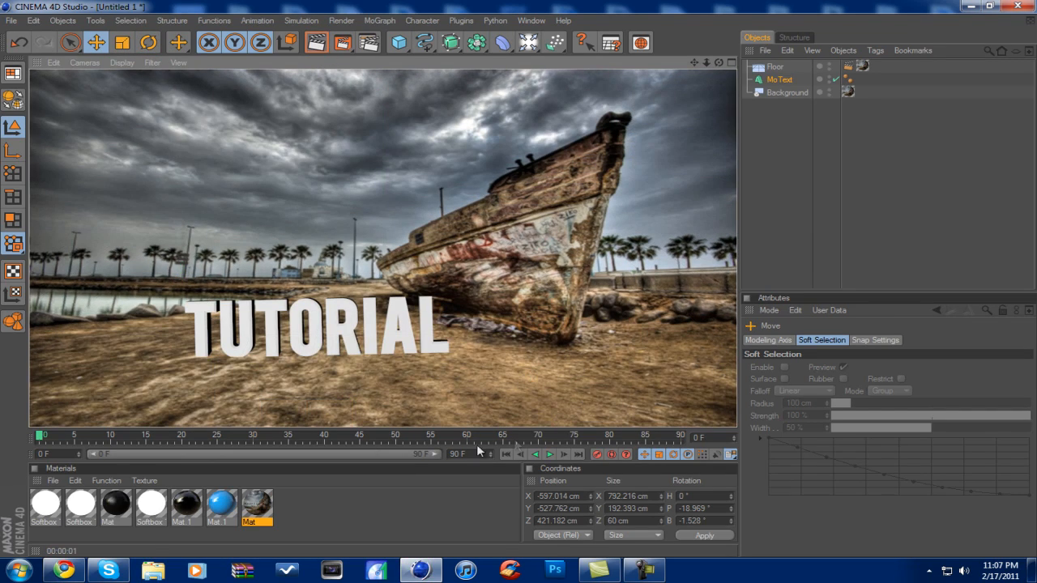
mouse_move(431, 358)
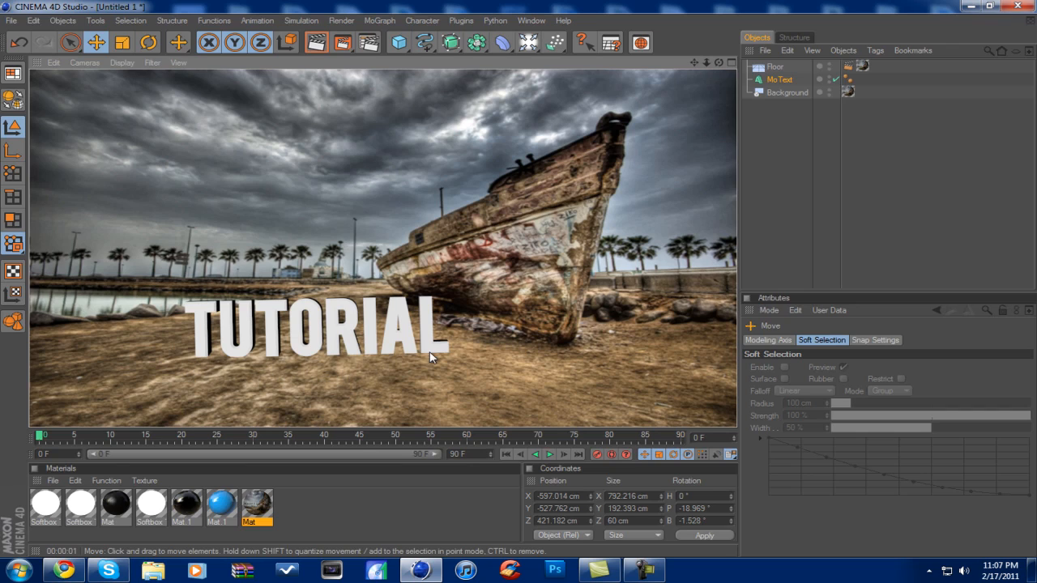
mouse_move(640, 42)
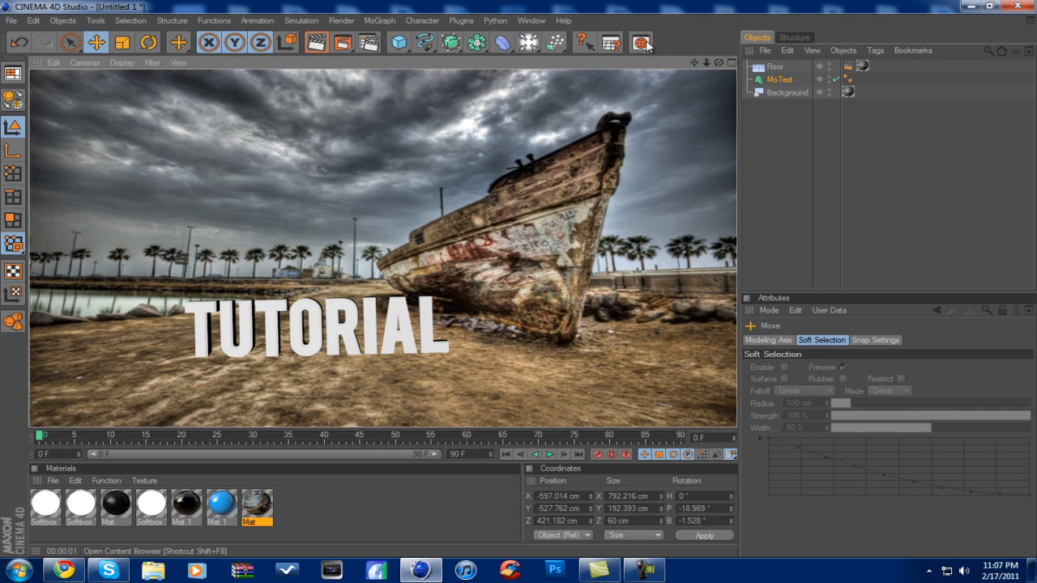
- Load the Overhead Softbox light preset and position a softbox above the text
left_click(641, 42)
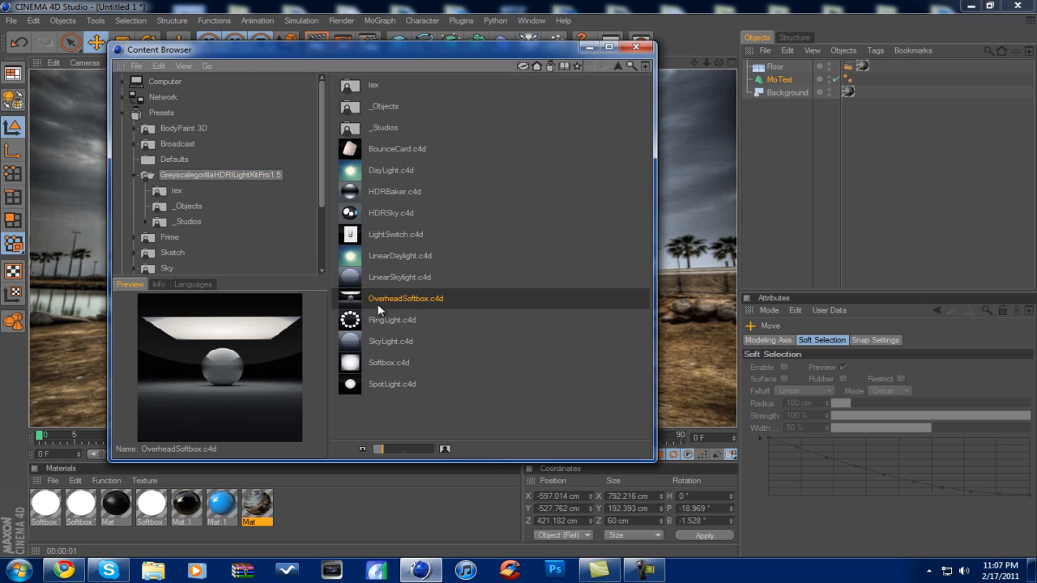
double_click(405, 298)
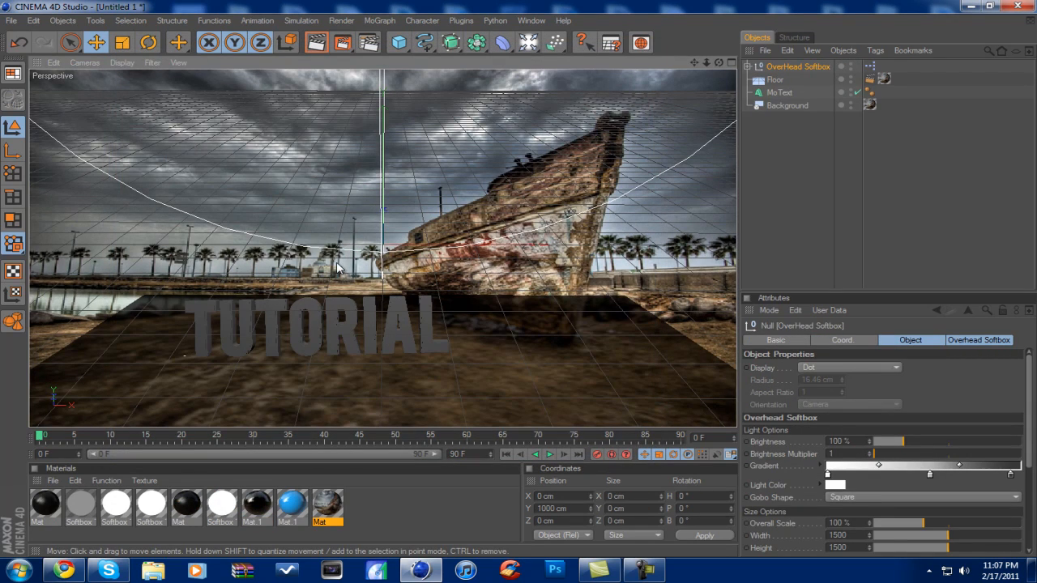
mouse_move(332, 271)
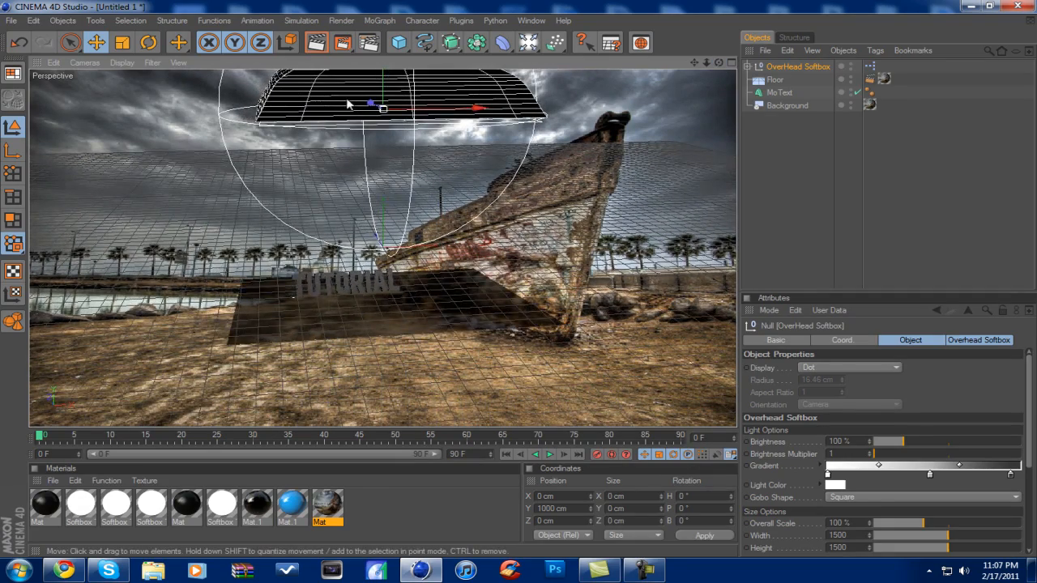
left_click_drag(382, 109, 382, 106)
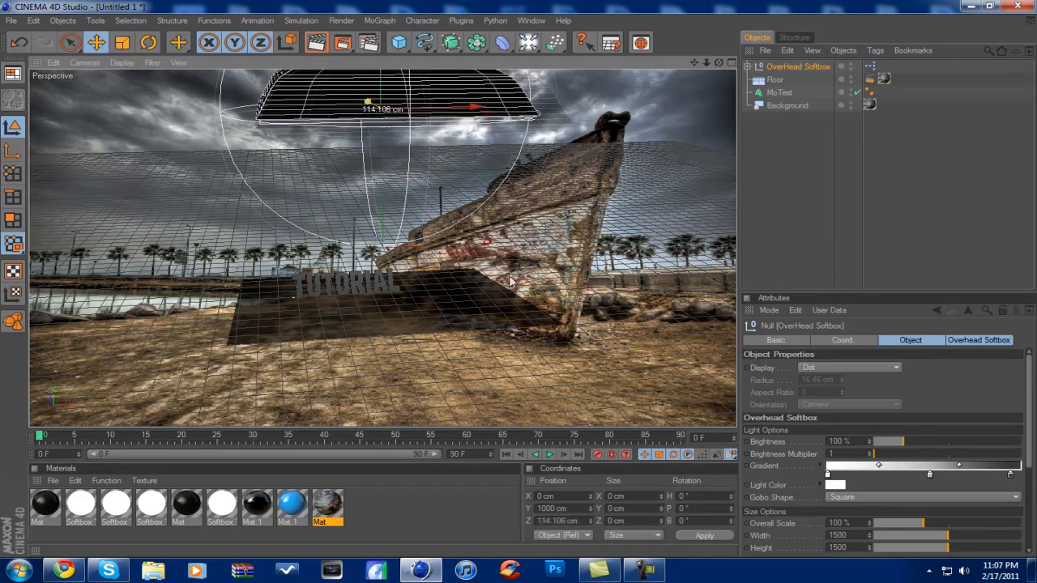
left_click_drag(377, 110, 376, 103)
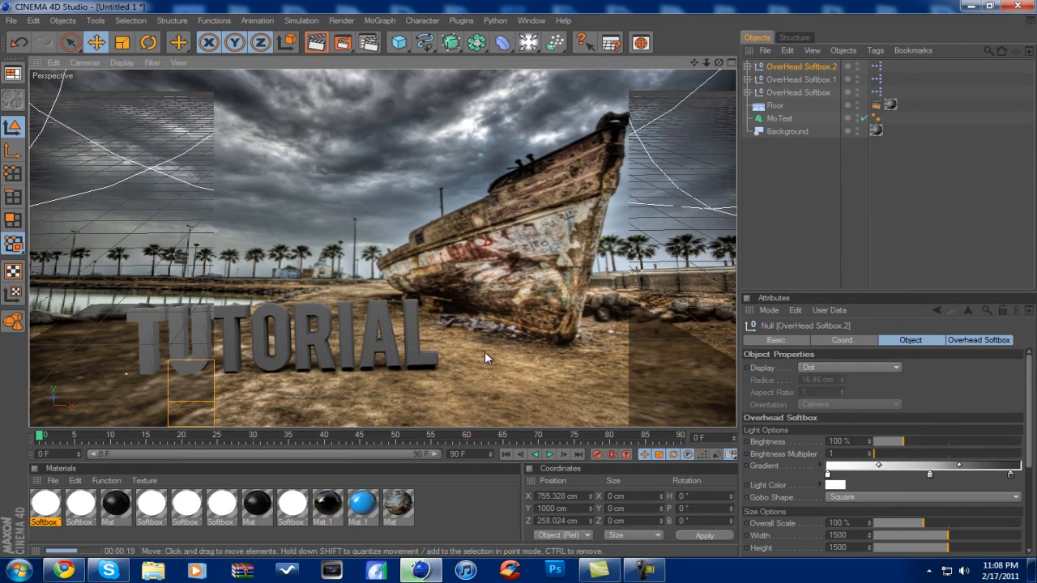
- Push the overhead softbox toward the left edge and select the TUTORIAL text
left_click_drag(191, 393, 190, 235)
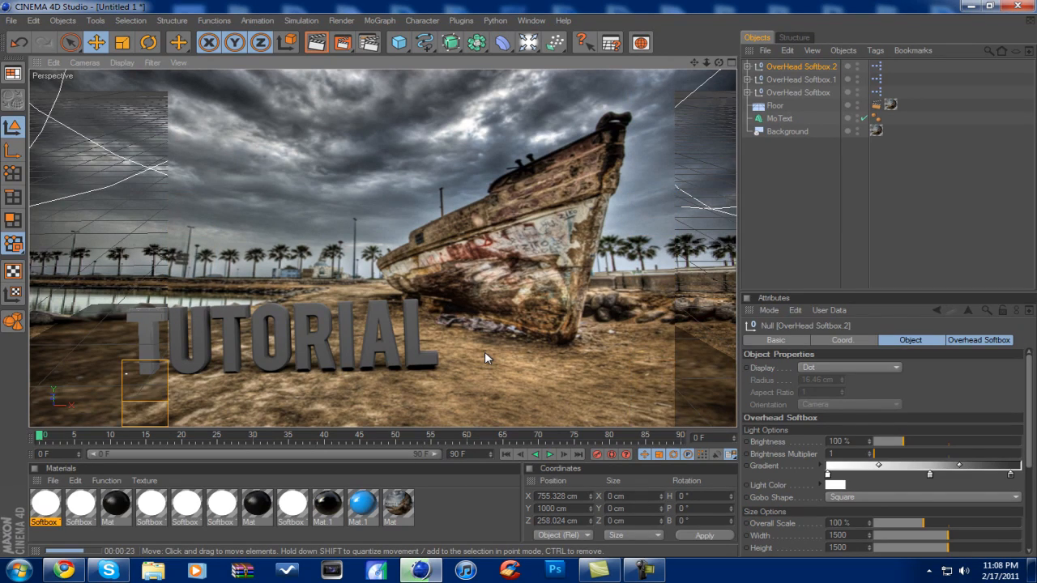
left_click_drag(144, 393, 145, 275)
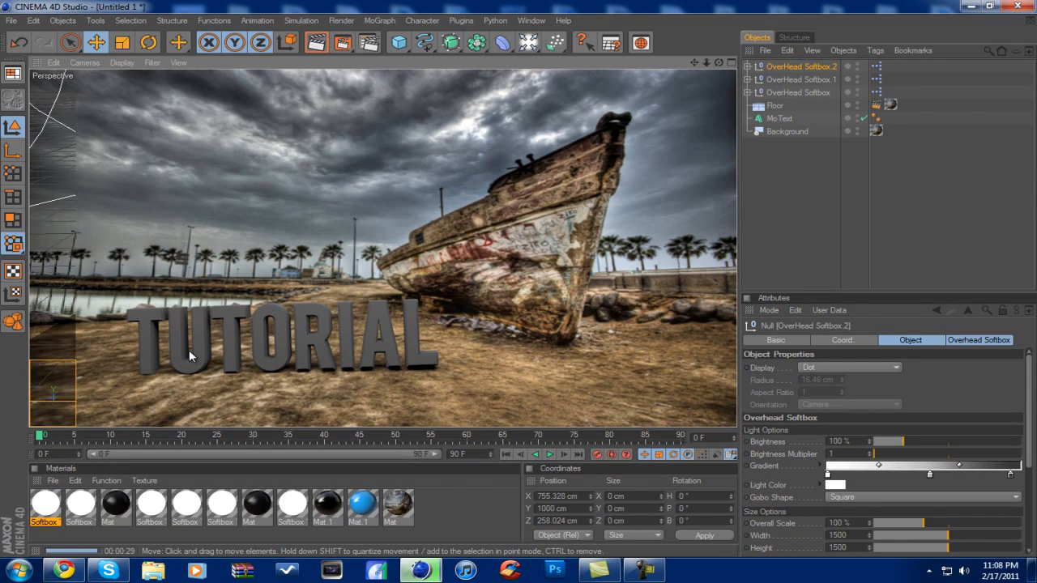
left_click(779, 118)
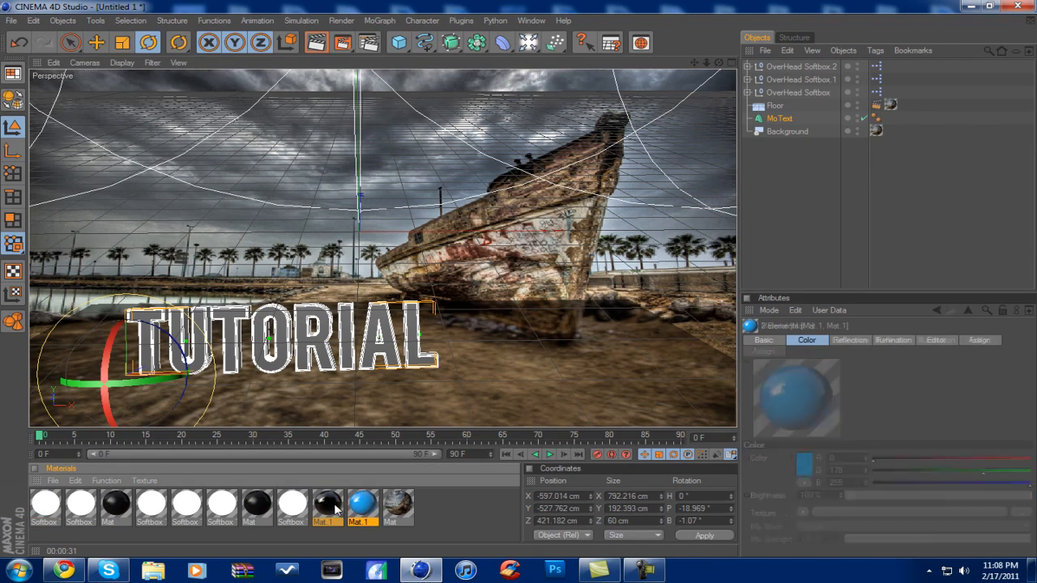
- Apply the glossy black and glowing blue materials to MoText, tuning Reflection and Luminance
left_click(890, 119)
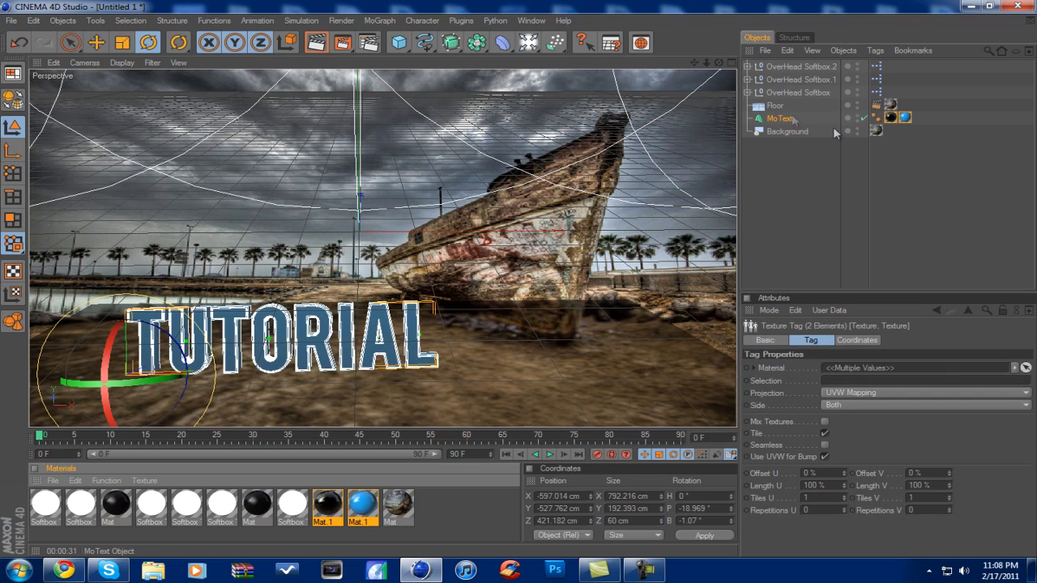
double_click(327, 506)
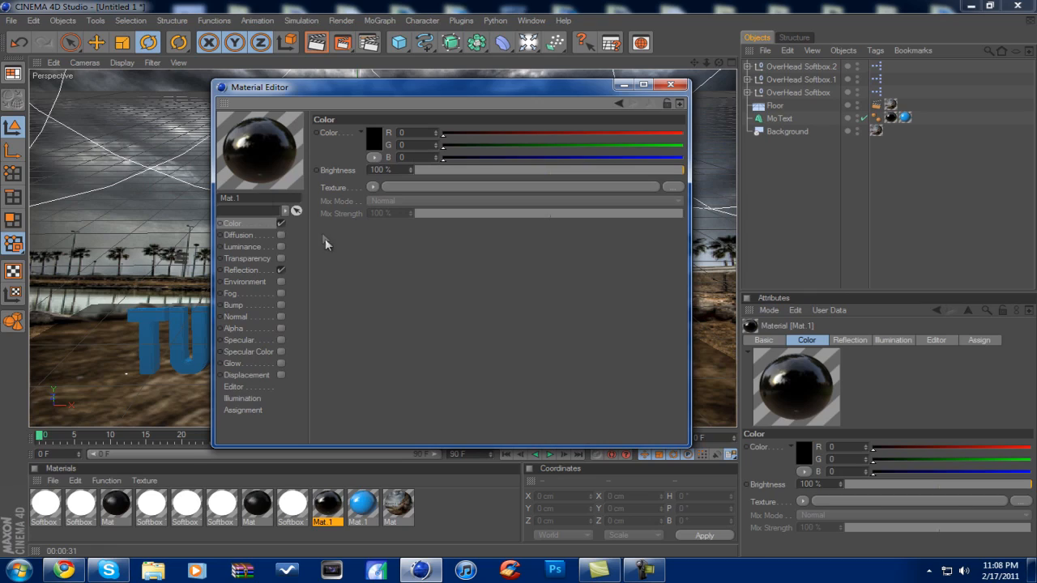
left_click(239, 269)
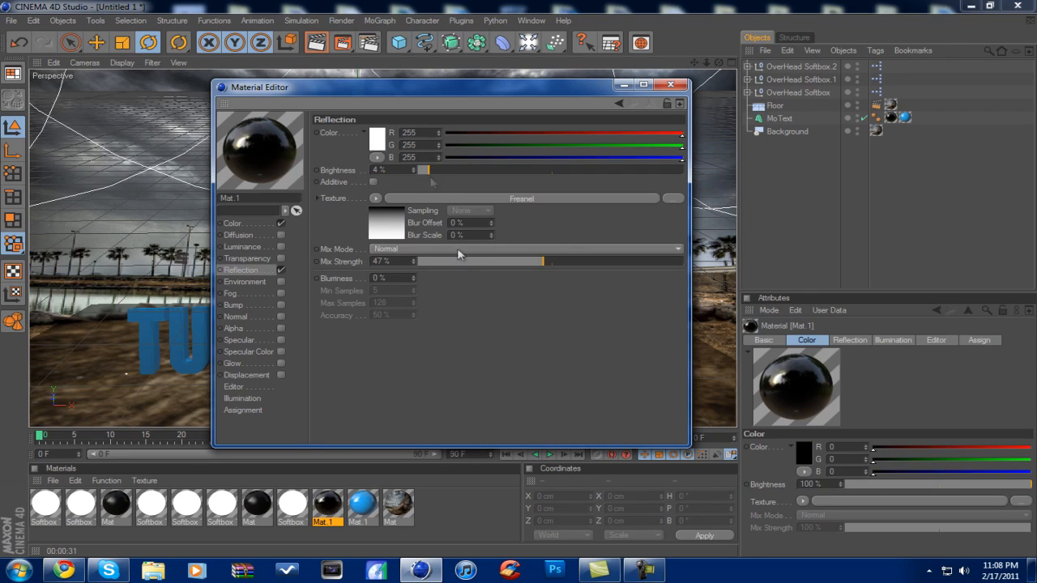
mouse_move(655, 77)
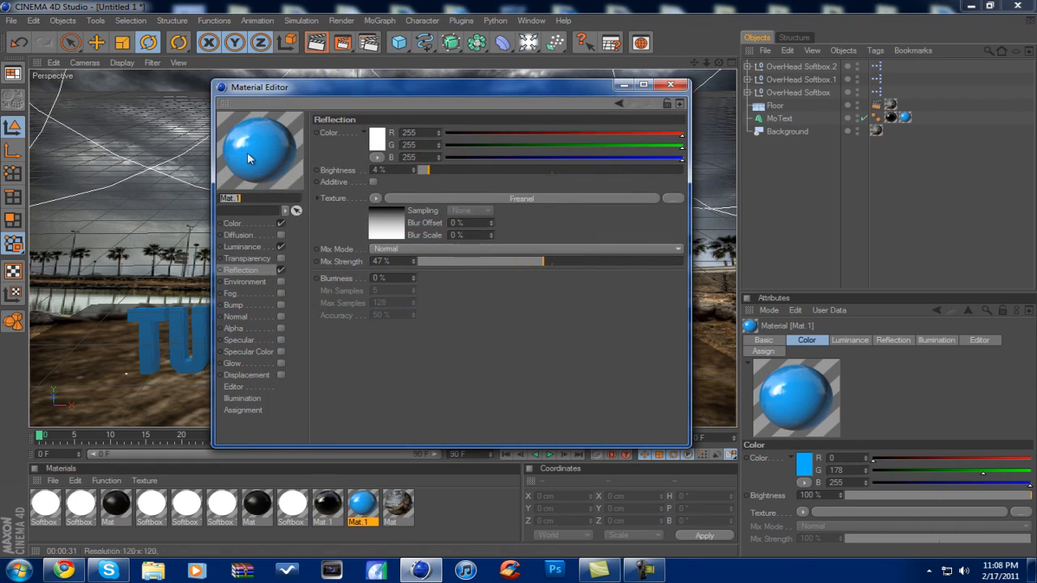
left_click(240, 246)
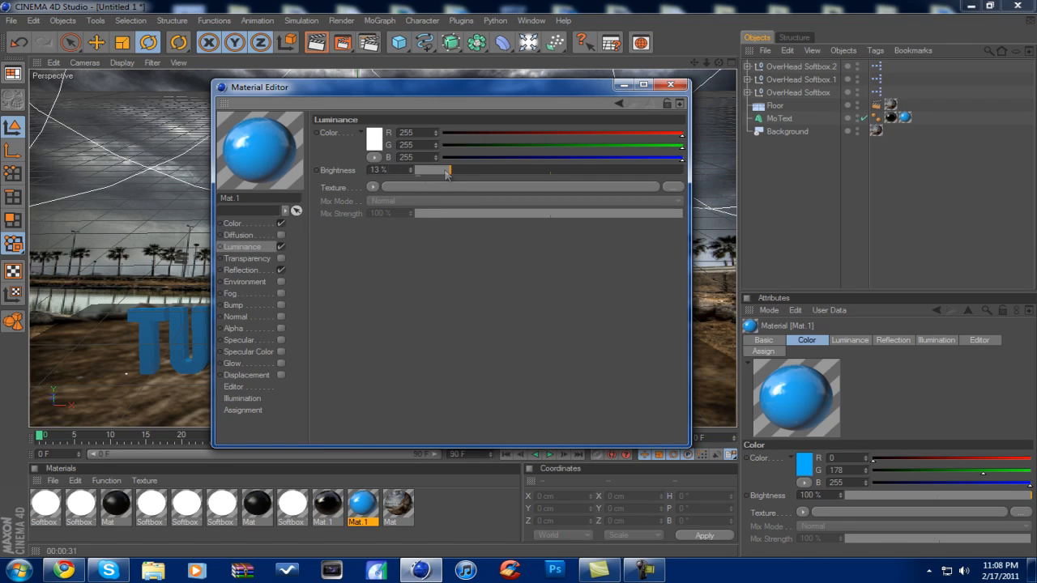
left_click(671, 85)
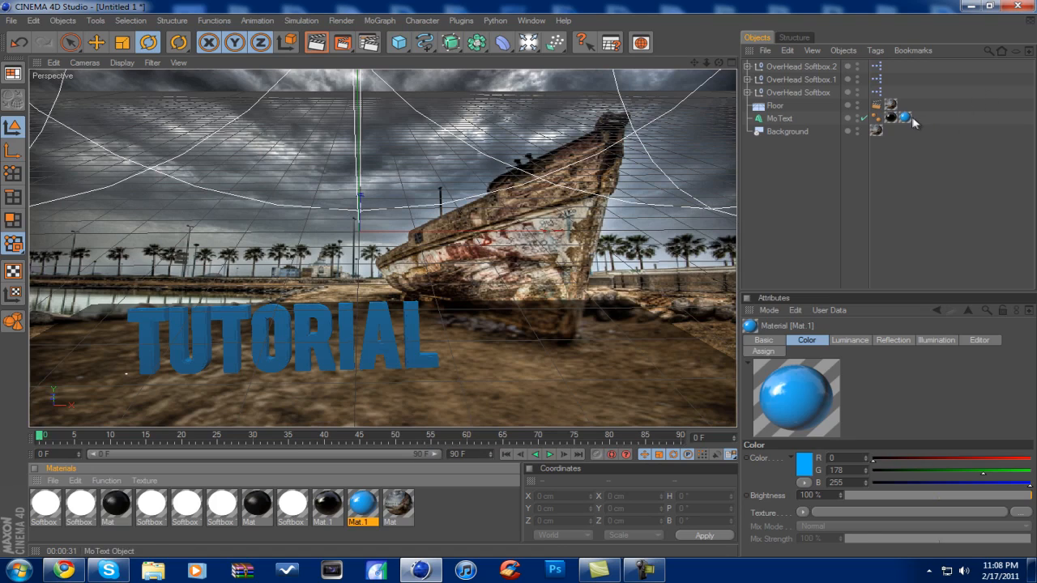
left_click(905, 118)
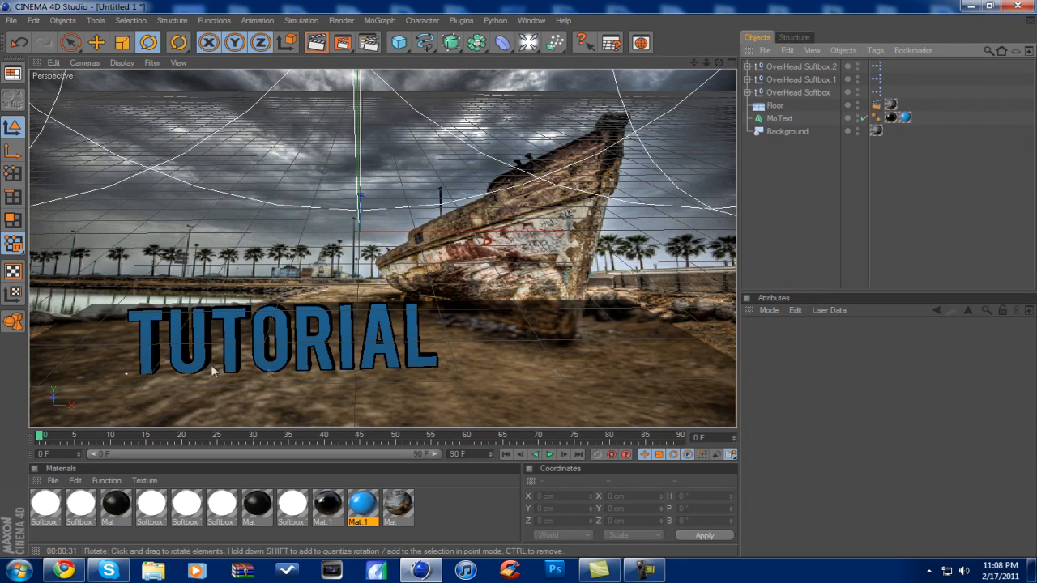
mouse_move(380, 309)
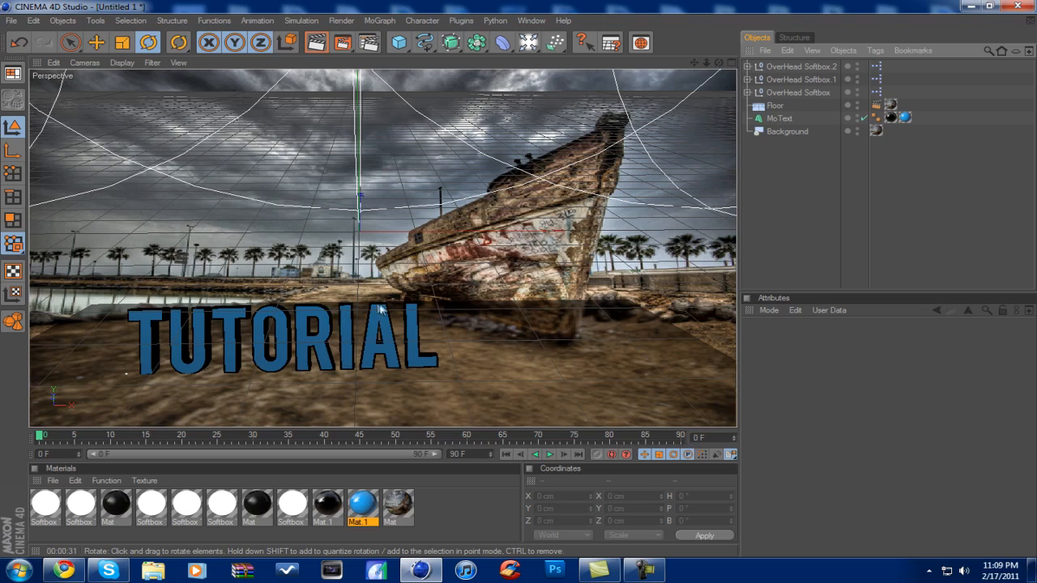
mouse_move(213, 380)
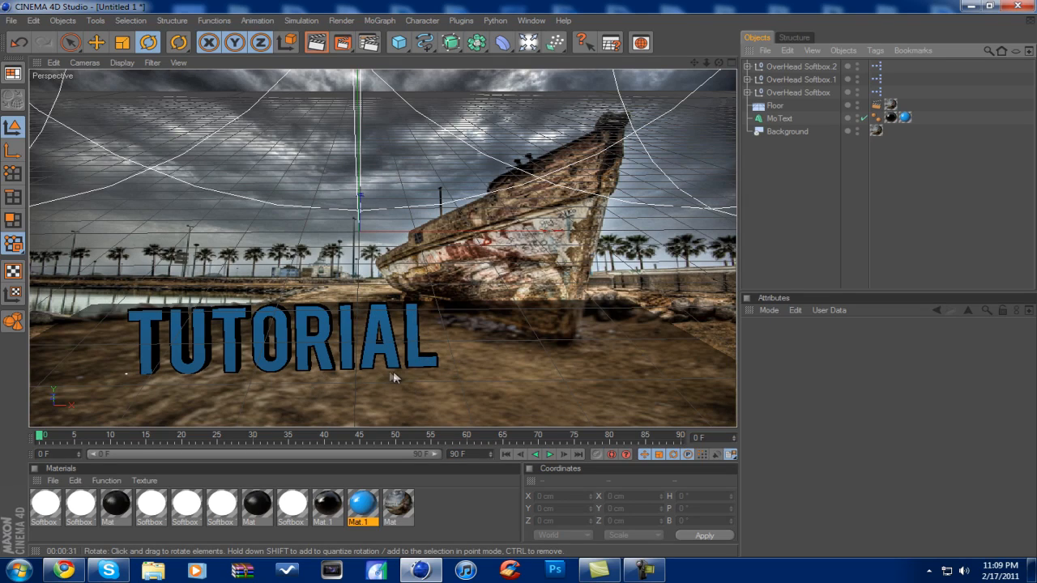
mouse_move(343, 42)
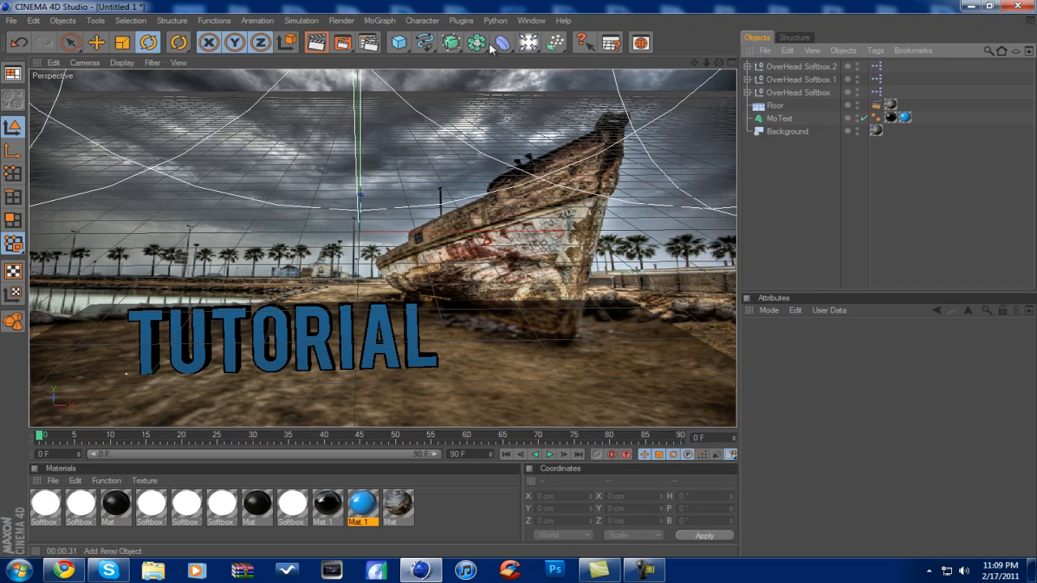
- Add a Landscape primitive, then move and tilt it under the text's left end
left_click(398, 42)
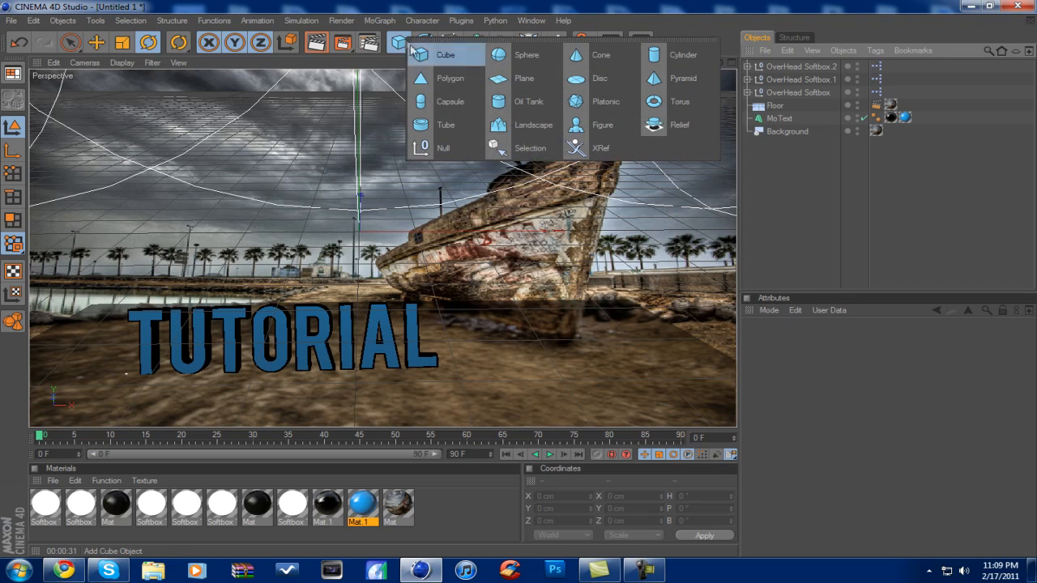
mouse_move(533, 125)
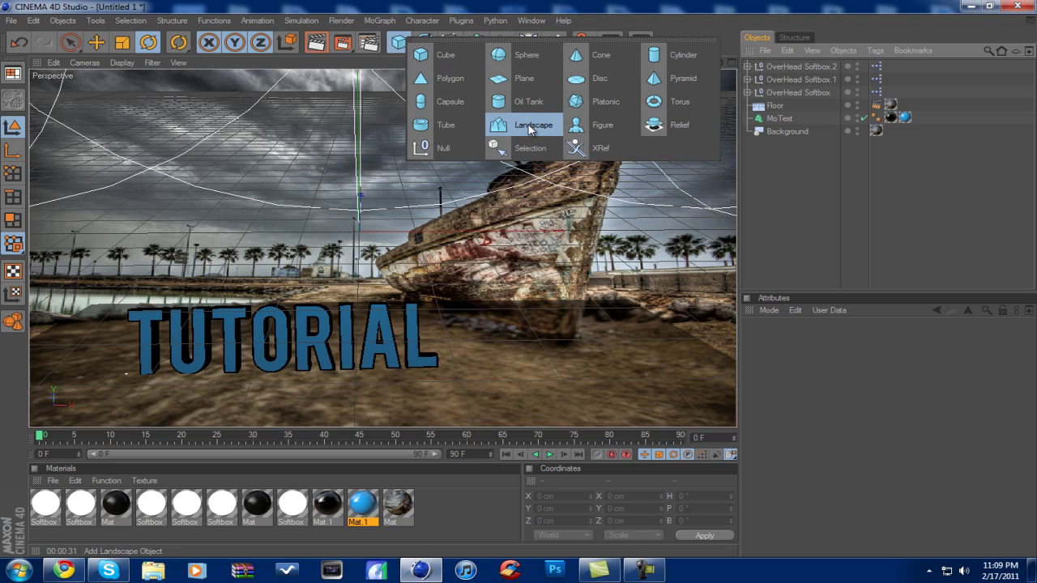
left_click(533, 125)
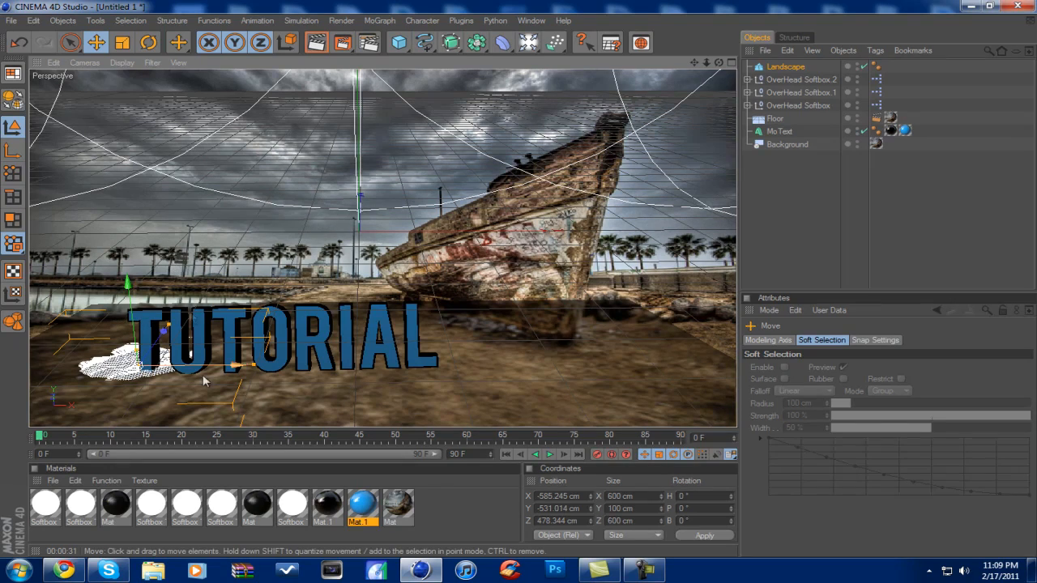
left_click_drag(202, 380, 178, 339)
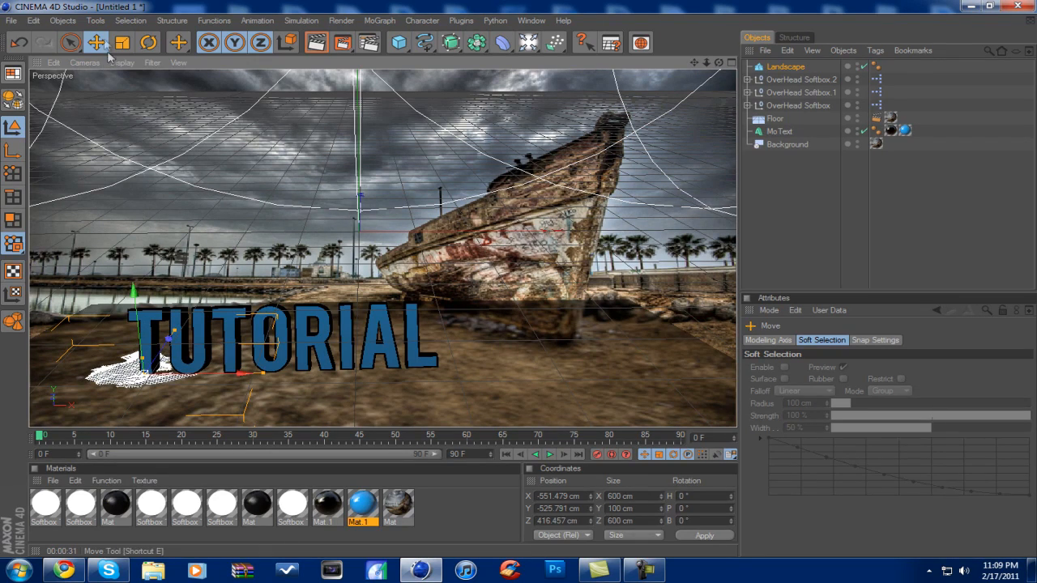
left_click(148, 42)
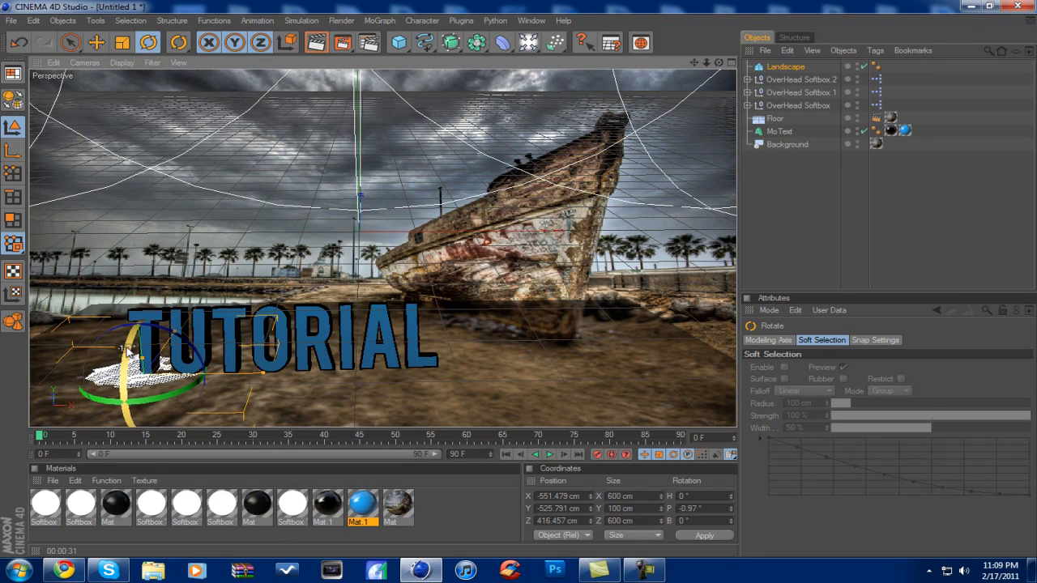
left_click(96, 42)
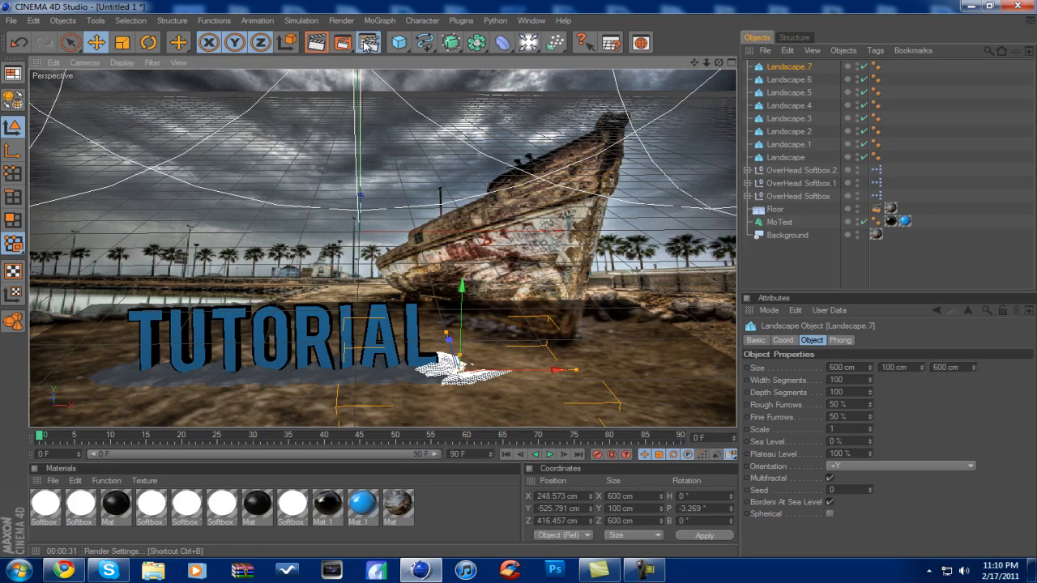
- Switch to region rendering and give all the landscapes the rubble material
left_click(341, 42)
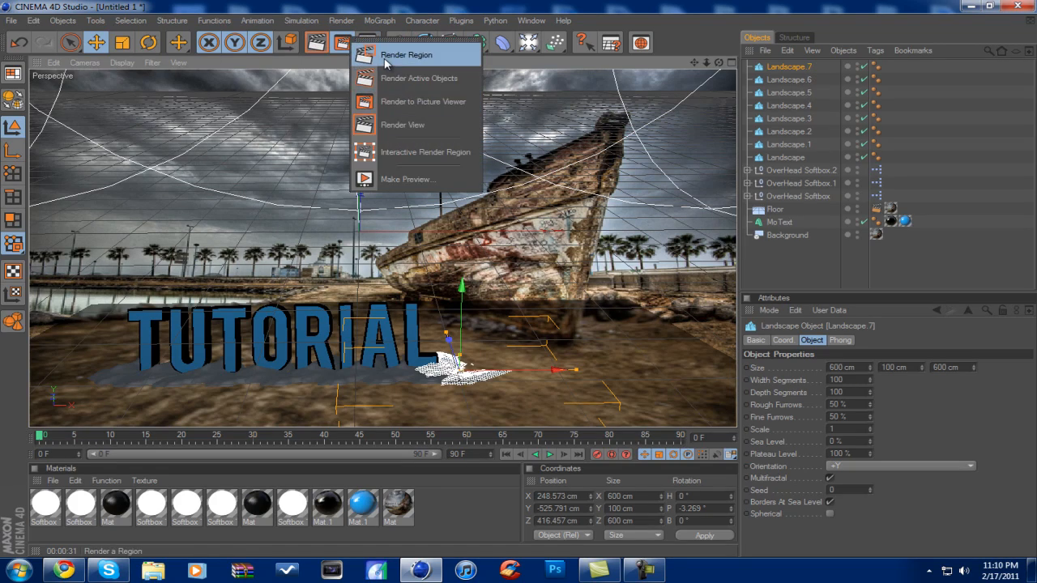
left_click(406, 54)
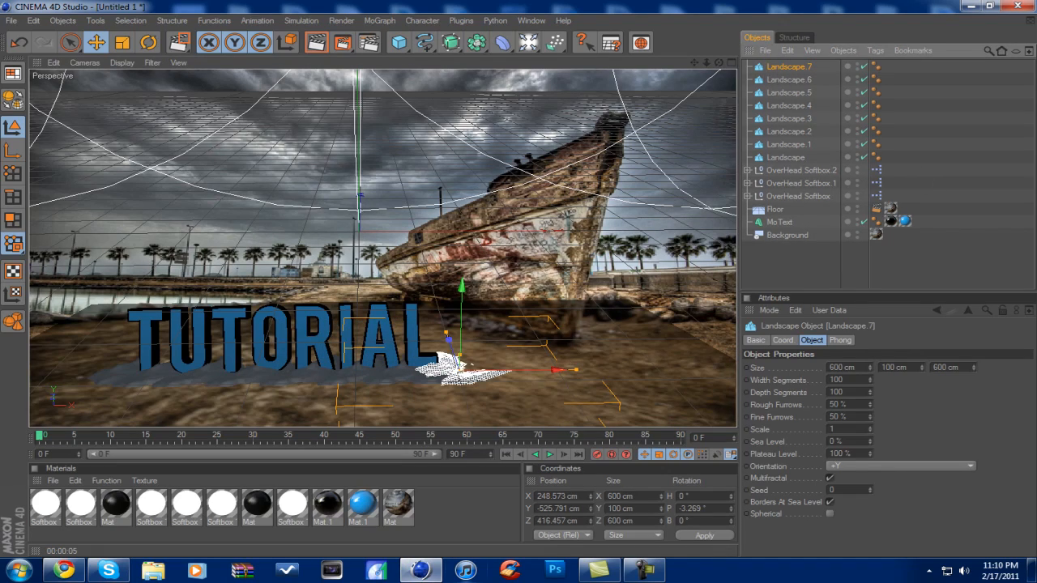
left_click(889, 66)
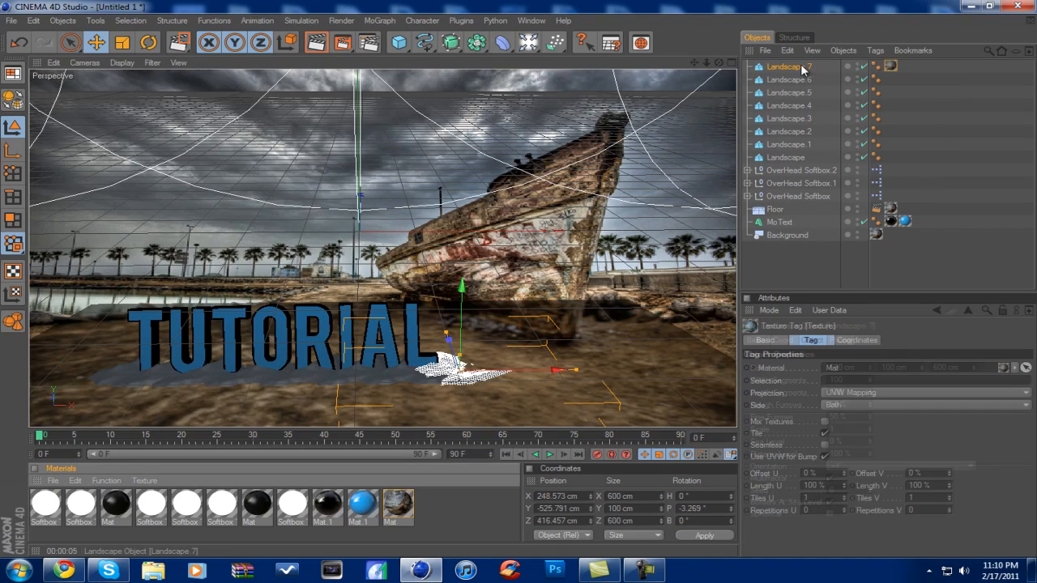
left_click(890, 104)
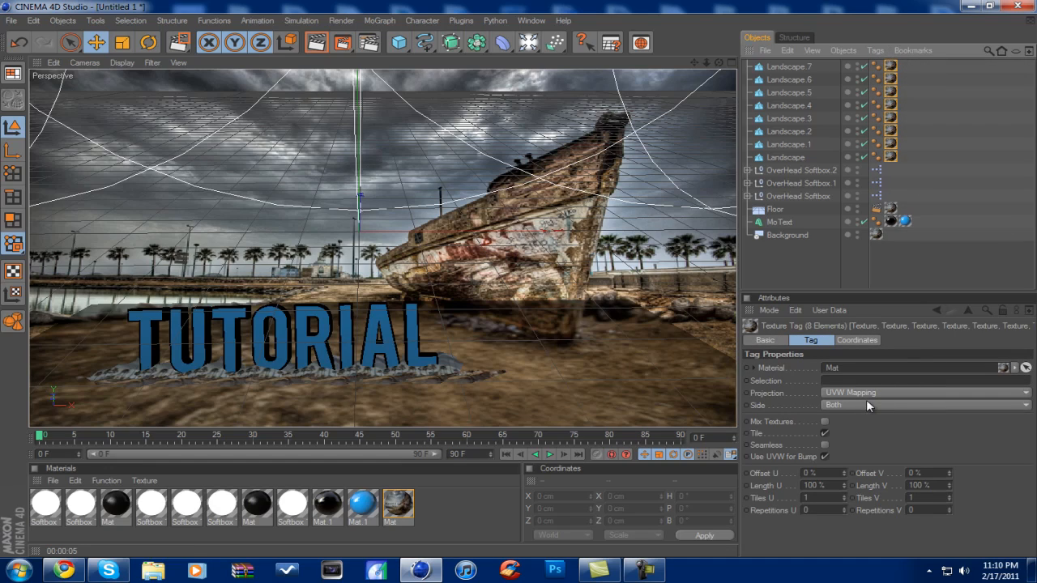
- Set the landscapes' texture projection to Frontal and add Compositing tags
left_click(924, 393)
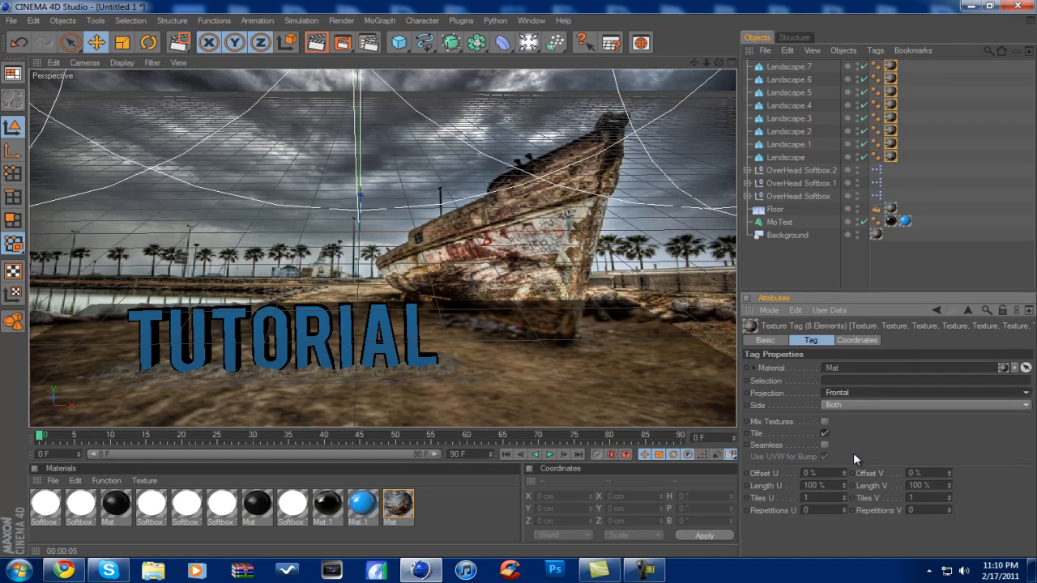
left_click(788, 66)
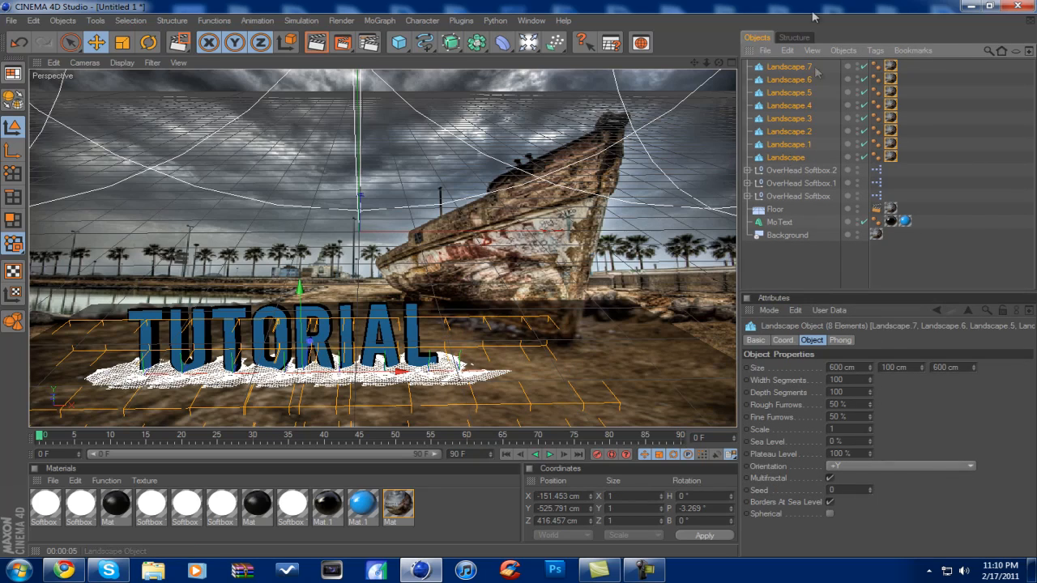
right_click(790, 67)
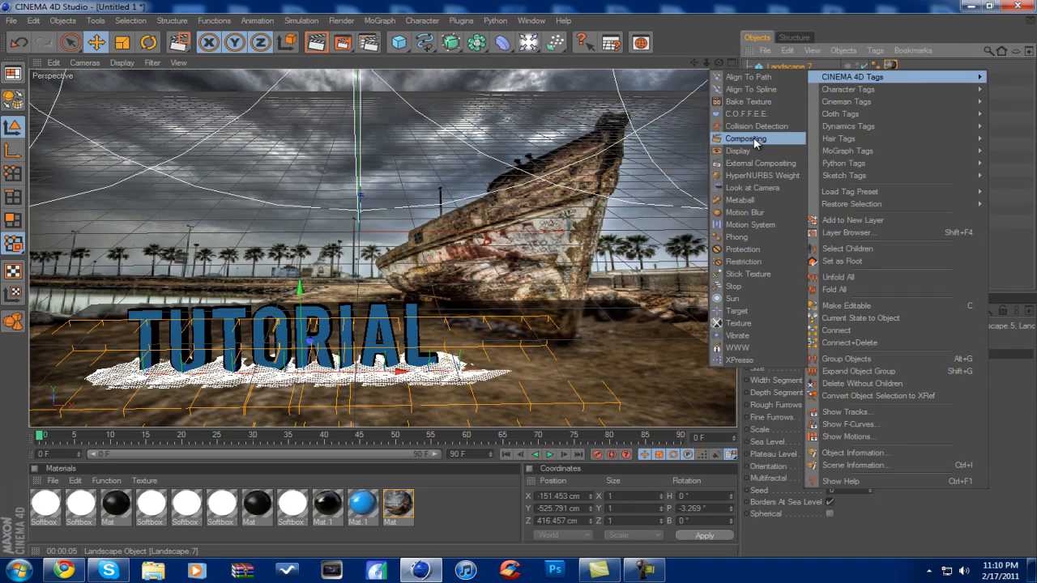
left_click(744, 138)
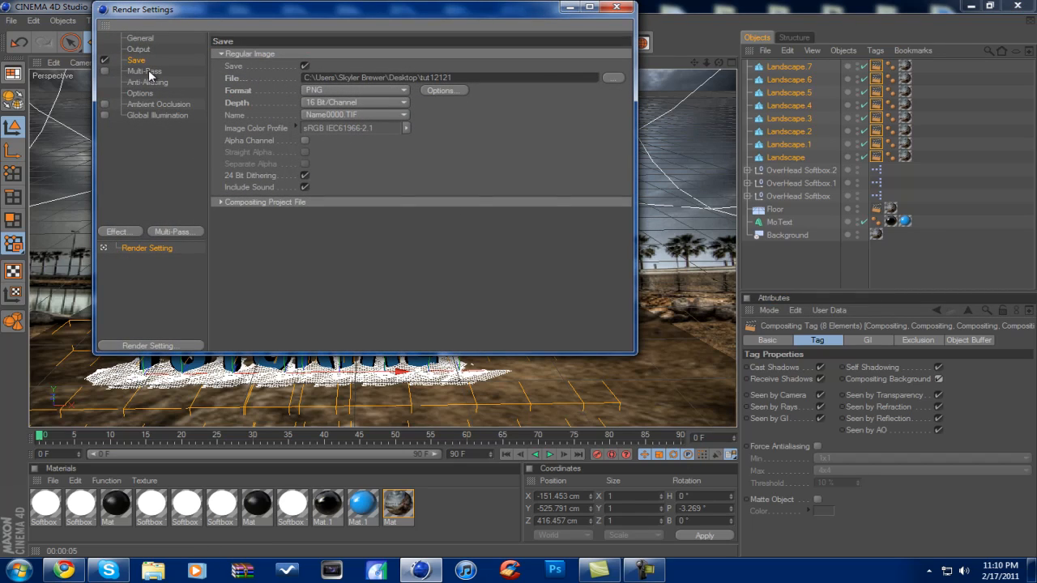
mouse_move(148, 106)
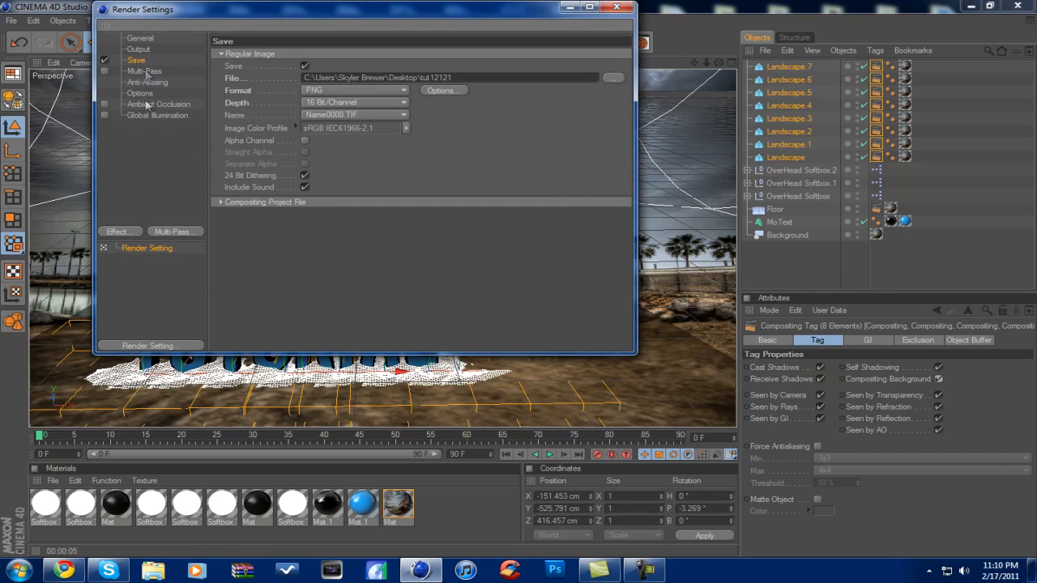
- Turn on Ambient Occlusion in Render Settings and close the window
left_click(159, 104)
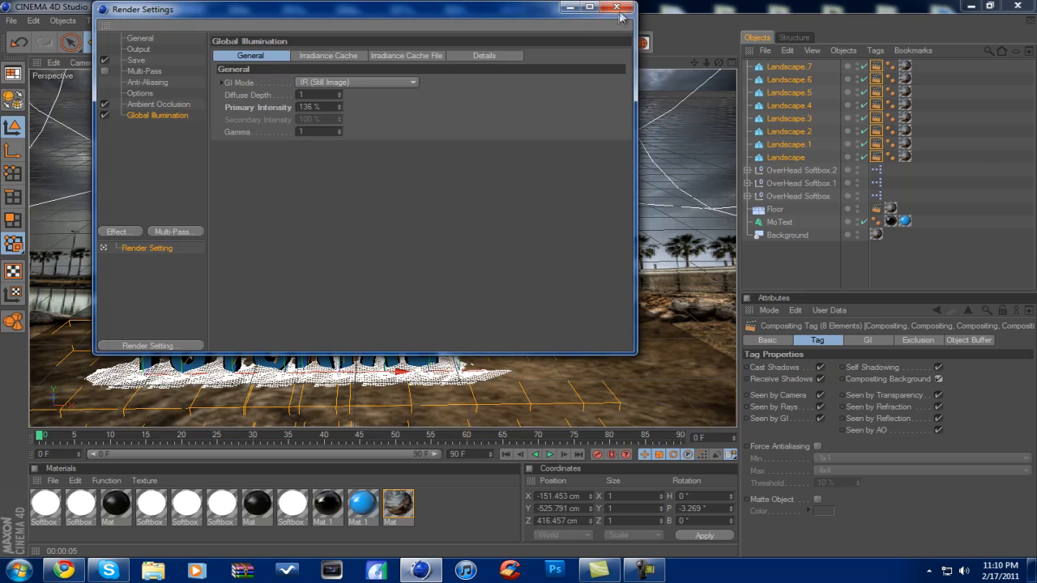
left_click(619, 9)
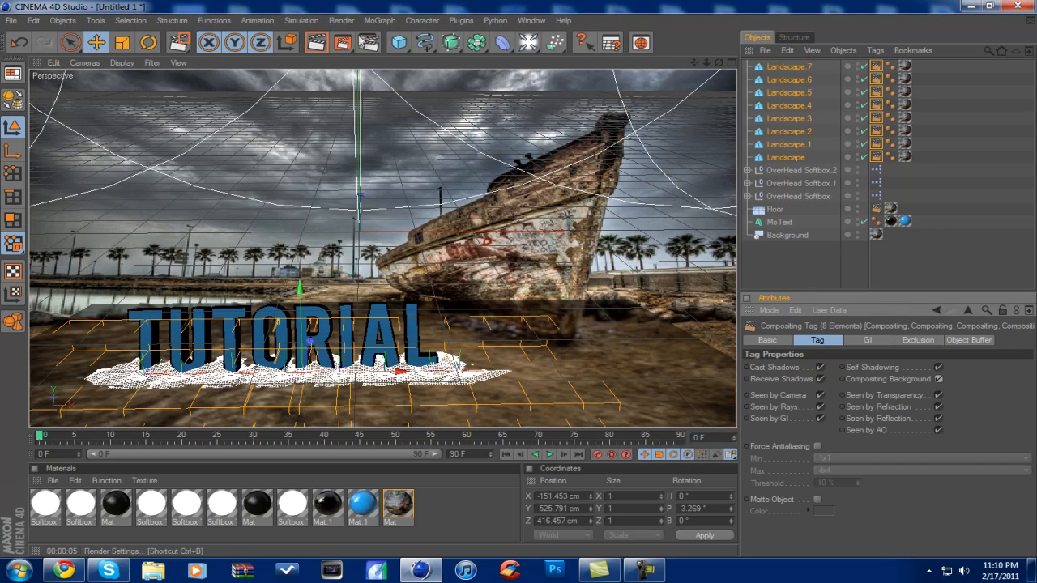